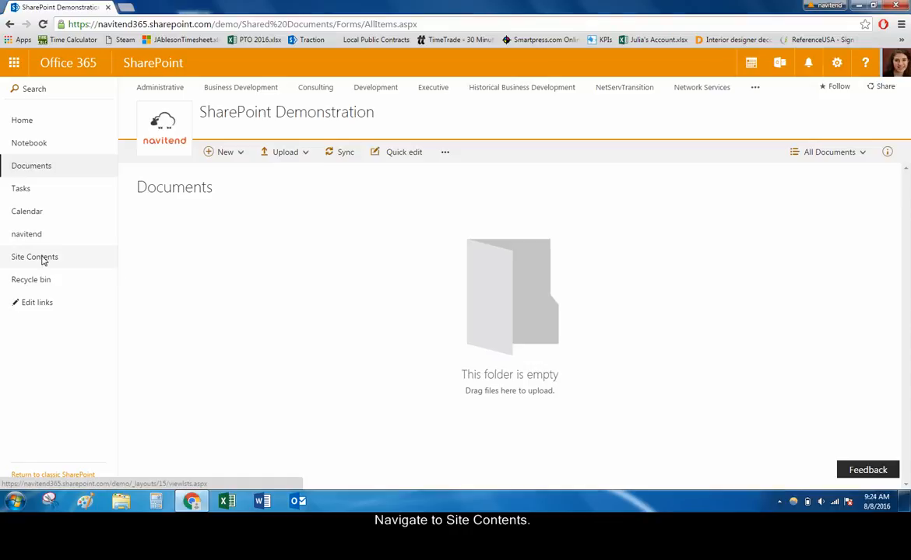
Step: From Site Contents, start adding a Document Library app to the site
left_click(35, 257)
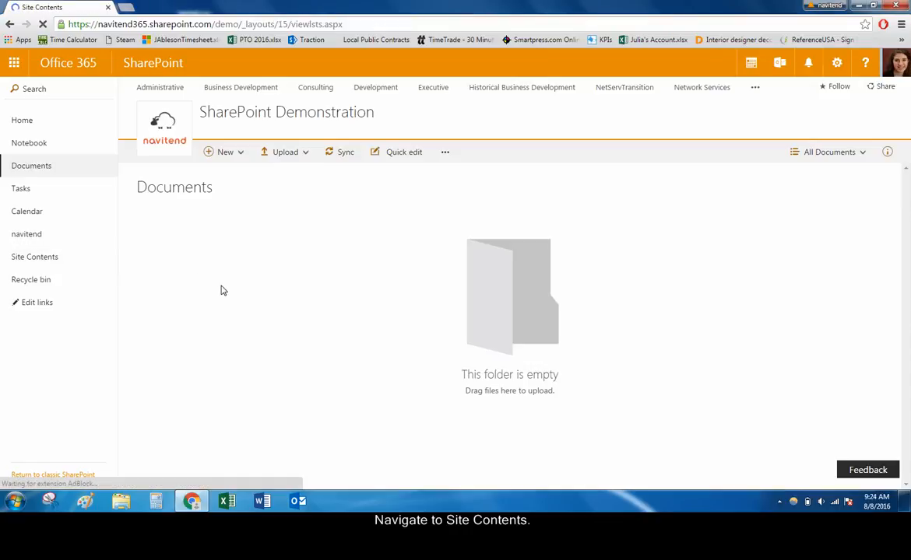
left_click(34, 257)
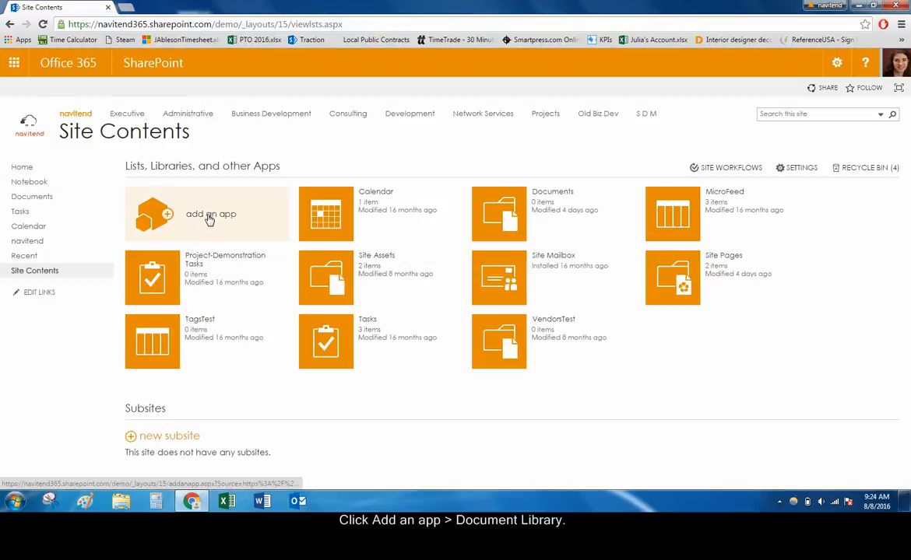
left_click(210, 214)
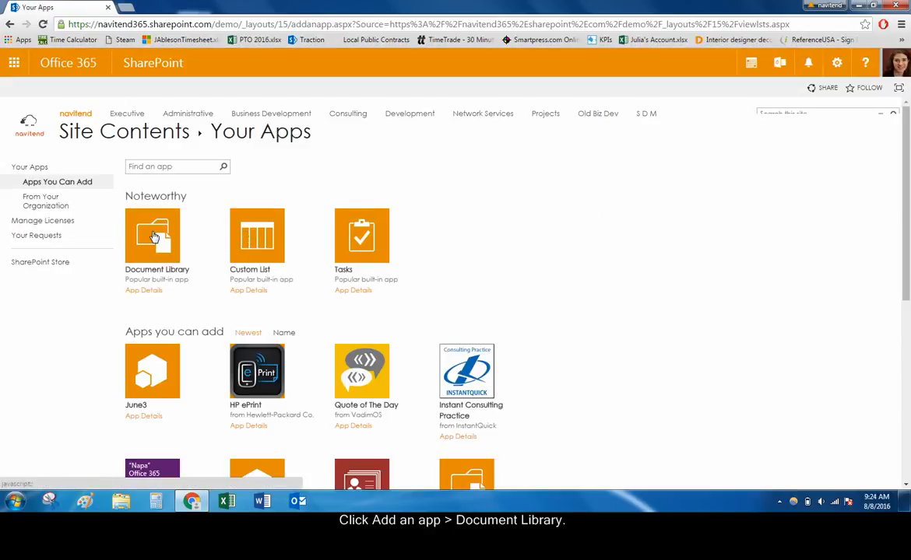
left_click(152, 236)
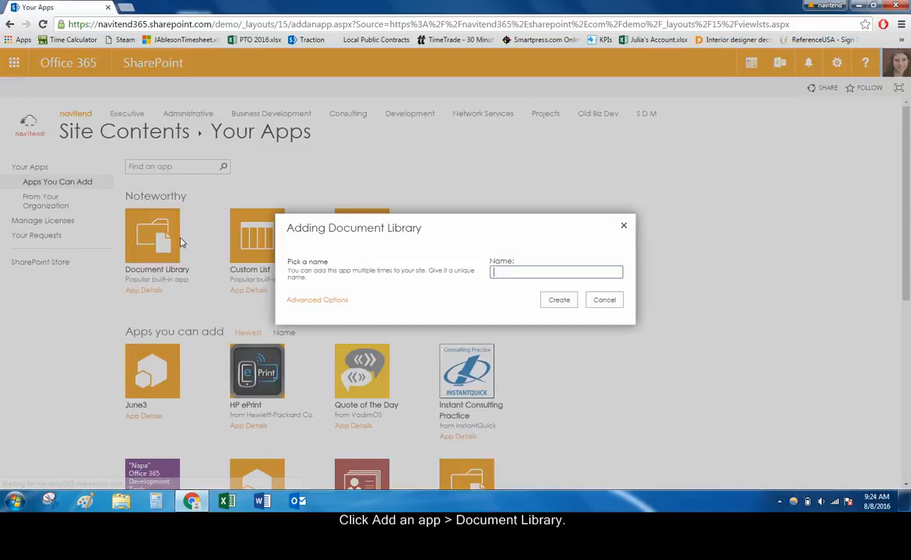
mouse_move(423, 265)
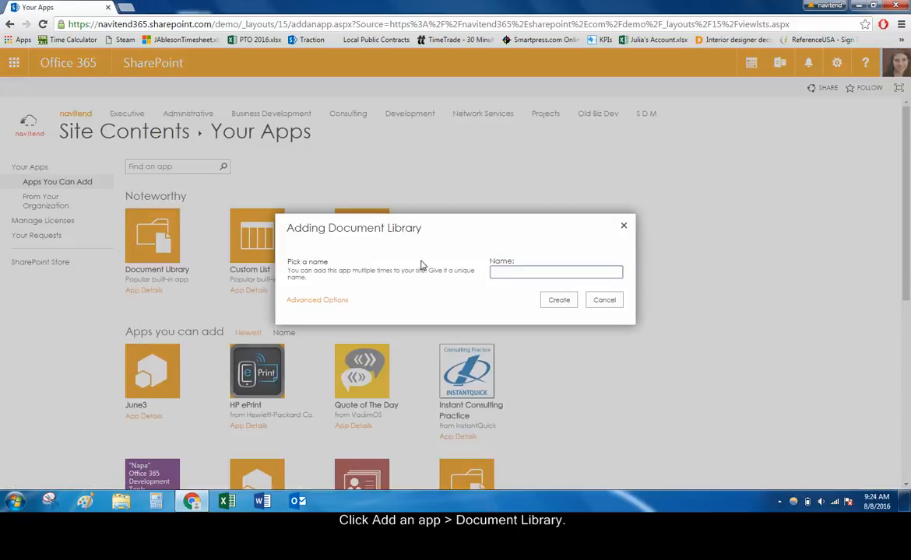
Step: Name the new library 'Vendor Files' and create it
type("Vendor")
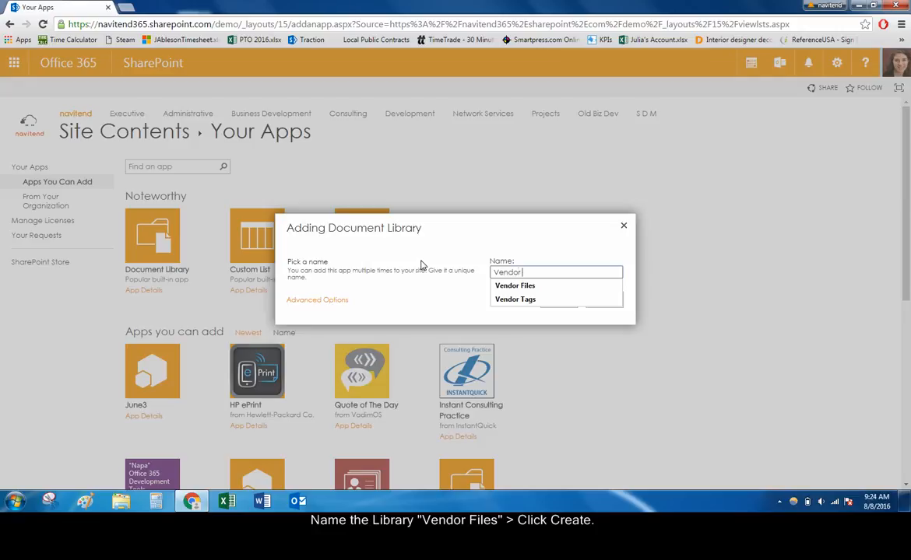
left_click(514, 285)
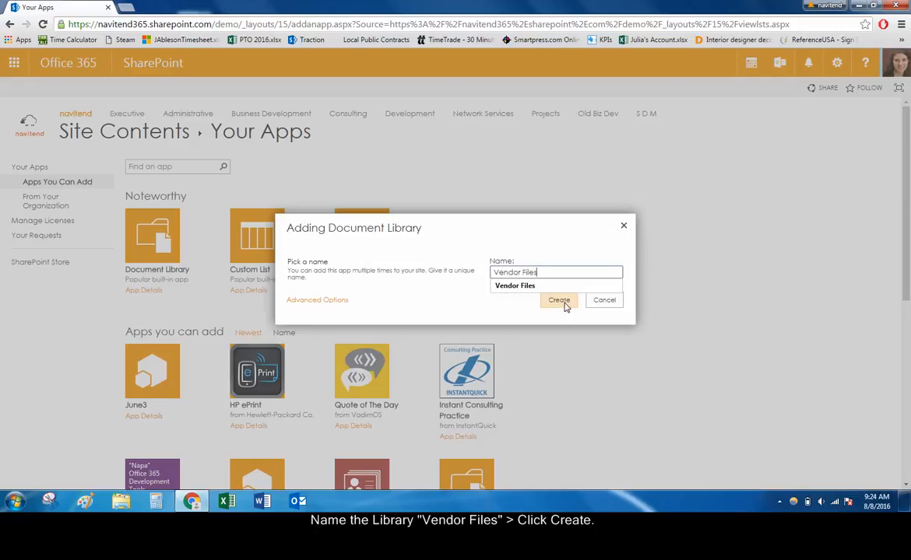
left_click(559, 300)
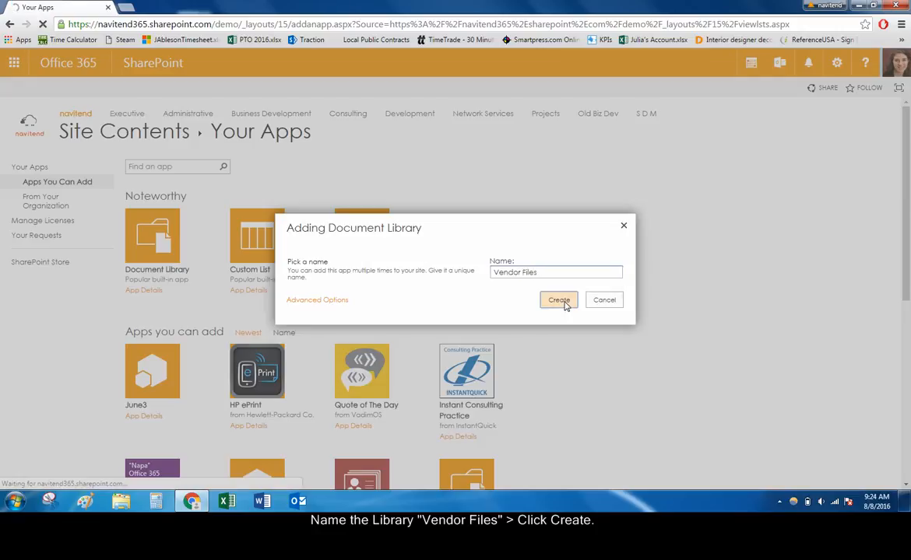
left_click(557, 299)
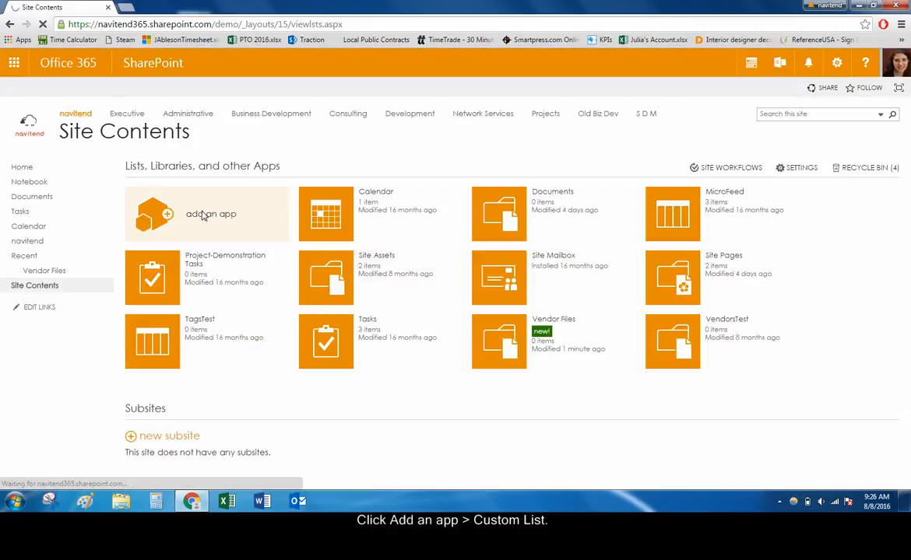
Step: Add a Custom List app named 'Vendor Tags' and create it
left_click(206, 214)
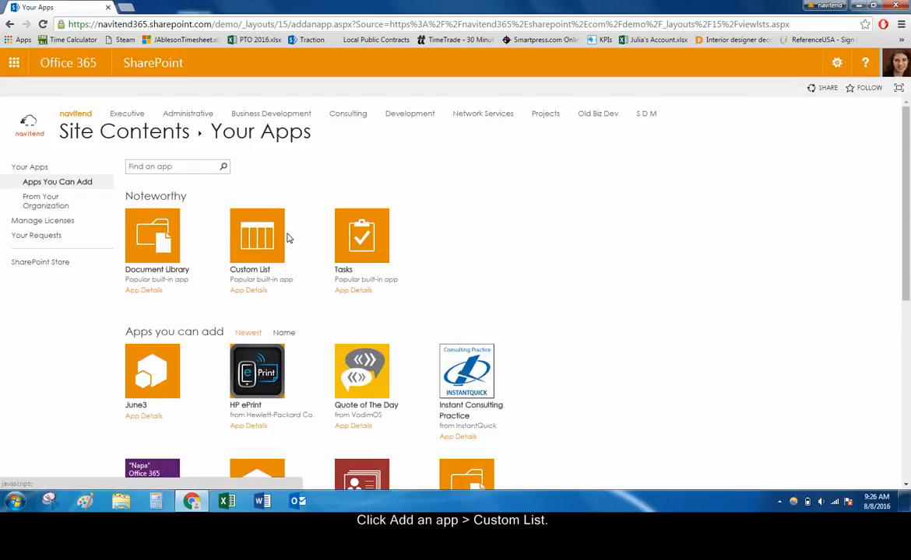
left_click(257, 237)
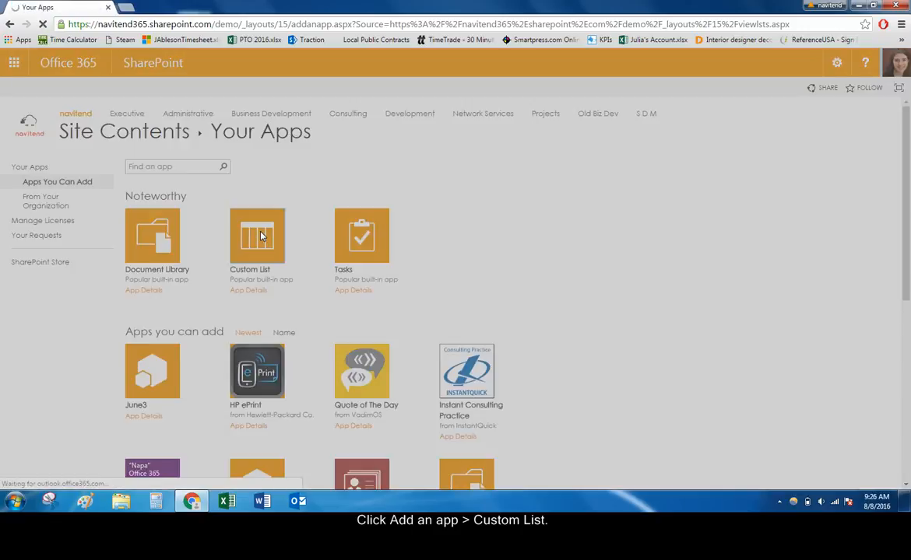
left_click(257, 237)
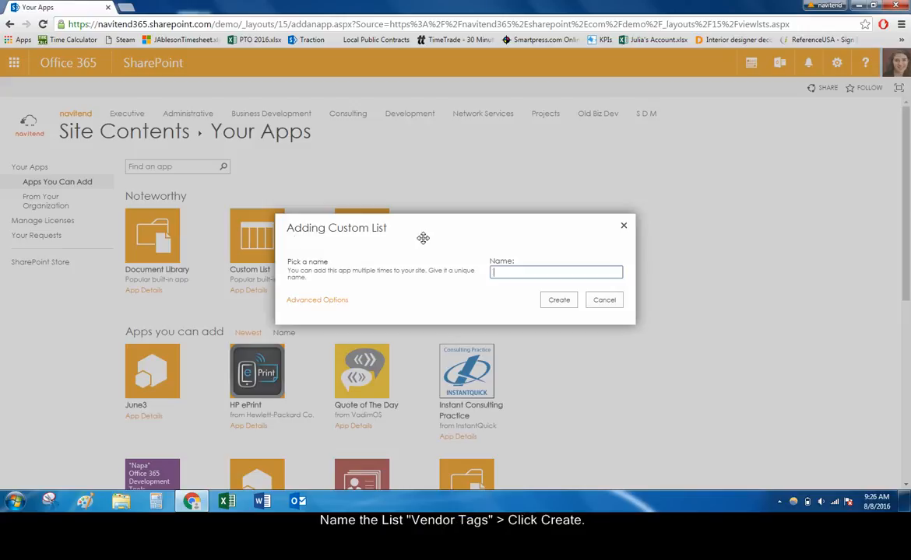
type("Vend")
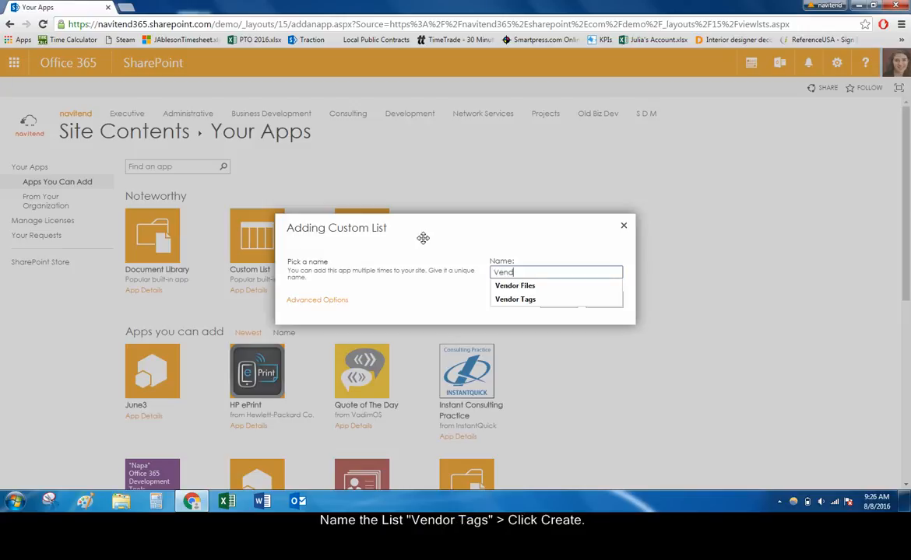
left_click(515, 299)
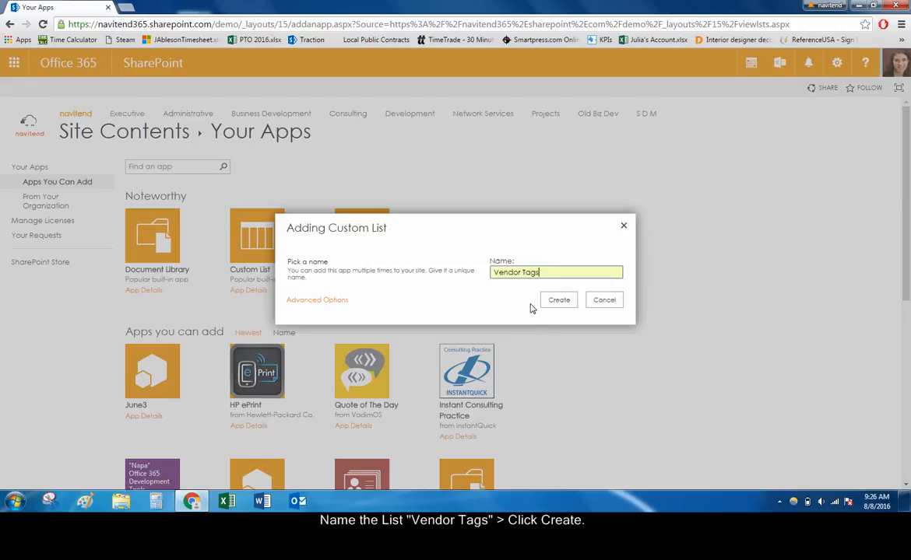
left_click(557, 299)
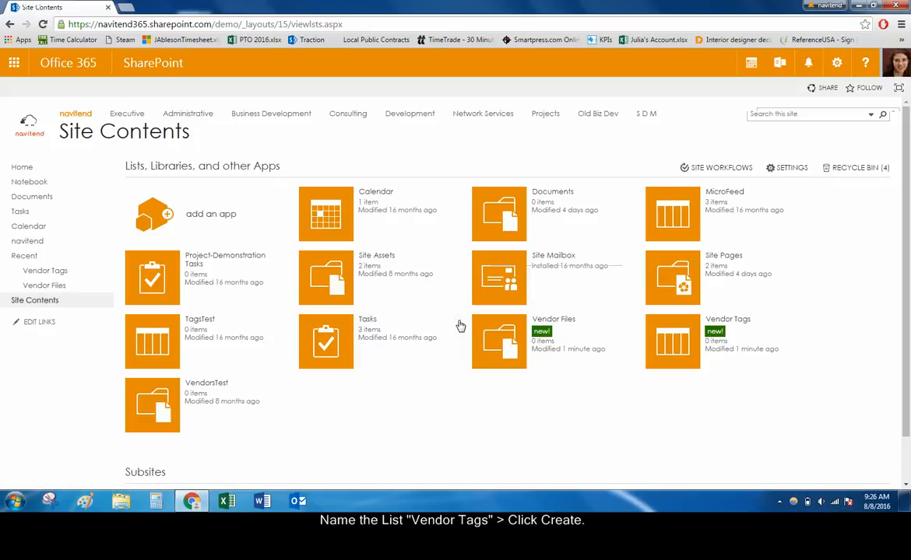
mouse_move(521, 415)
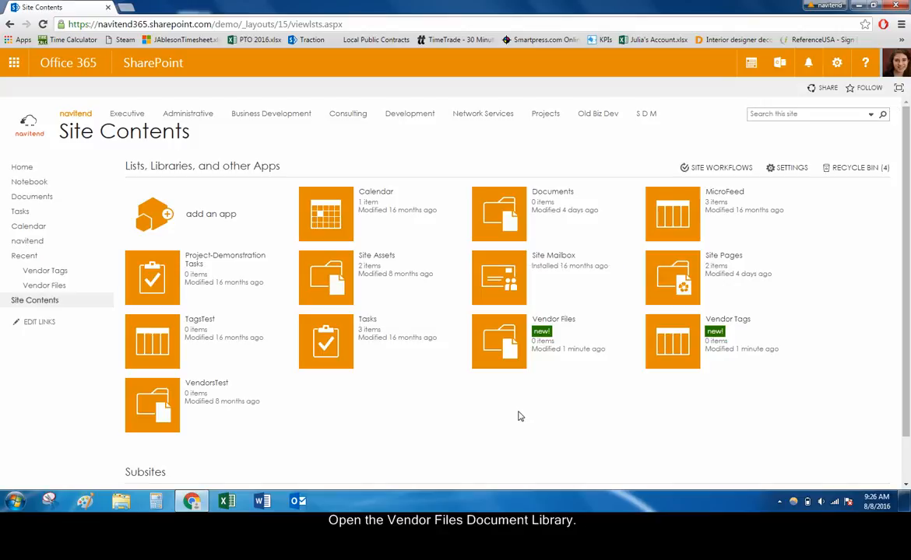
Step: Go into the Vendor Files library and reach its Library settings
left_click(500, 341)
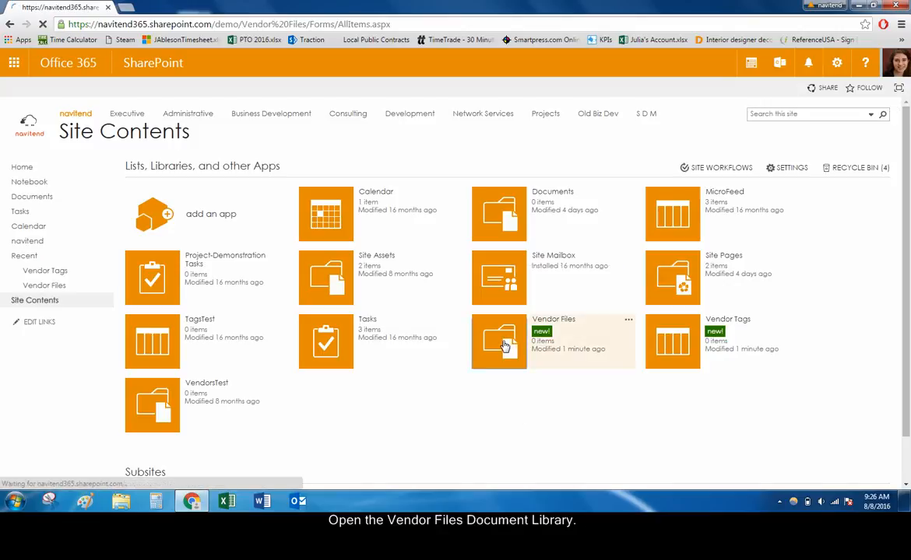
left_click(499, 341)
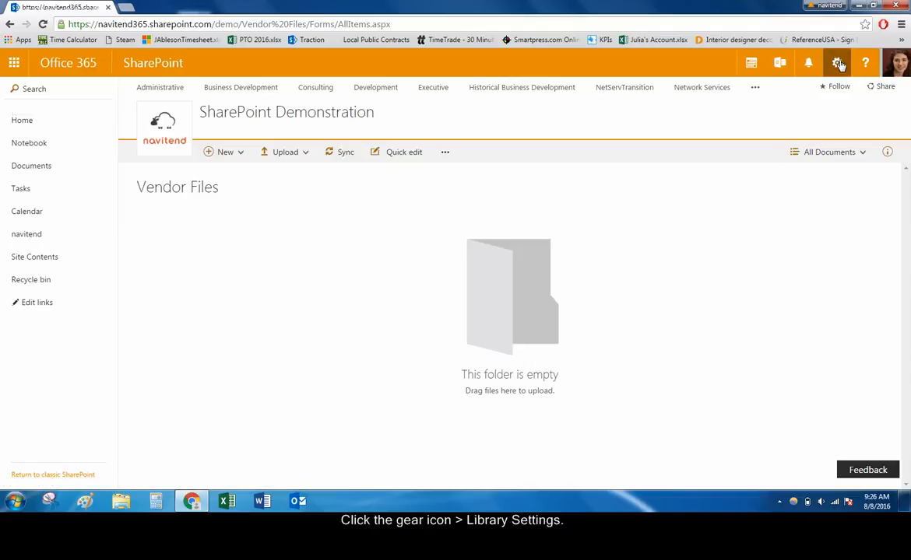
left_click(838, 62)
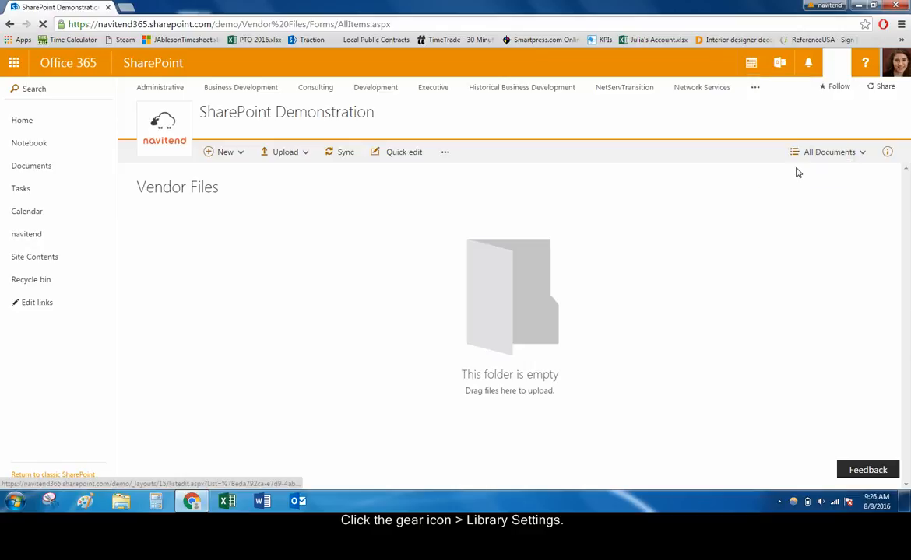
left_click(838, 62)
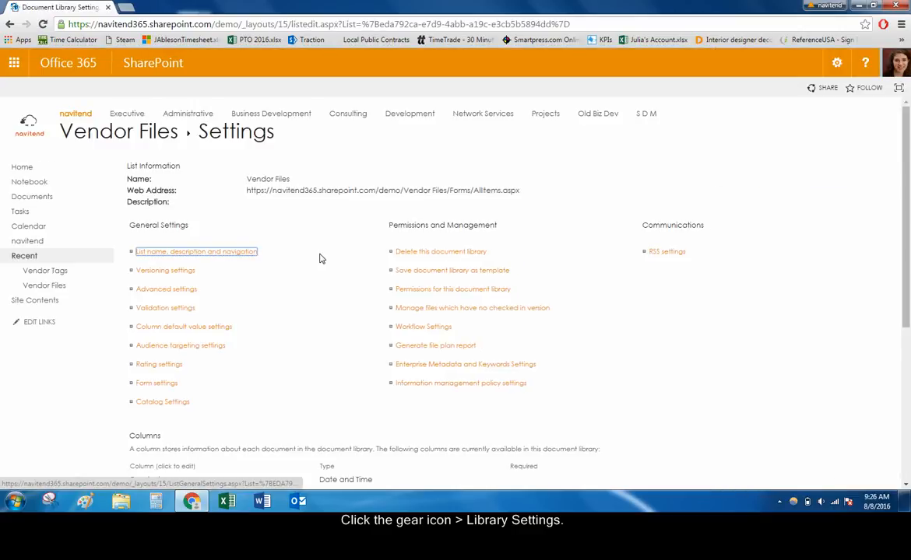
Step: Start creating a new column from the Columns section of the settings
scroll("down", 3)
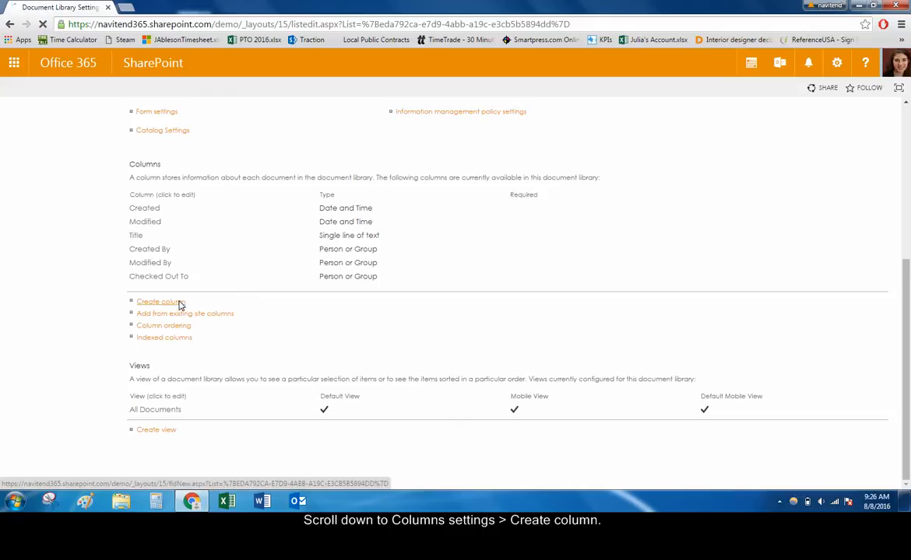
left_click(160, 302)
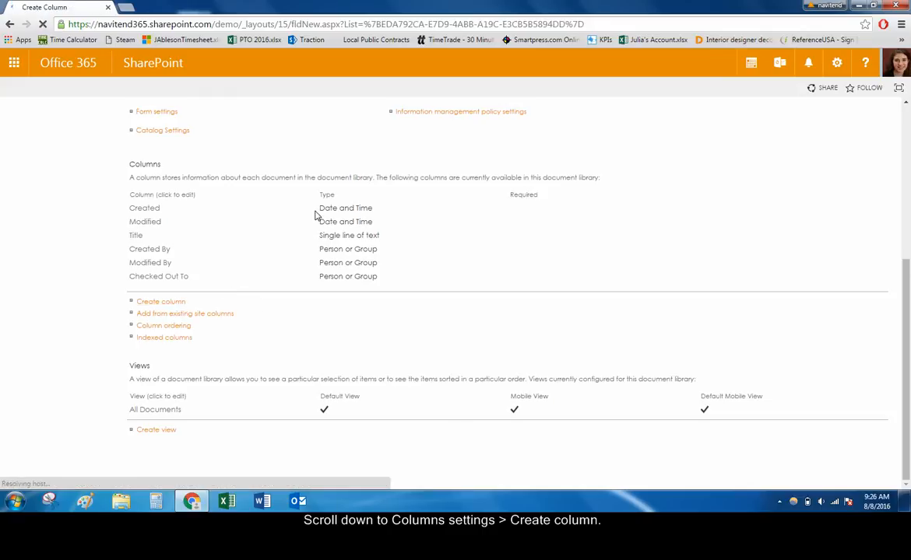
left_click(160, 302)
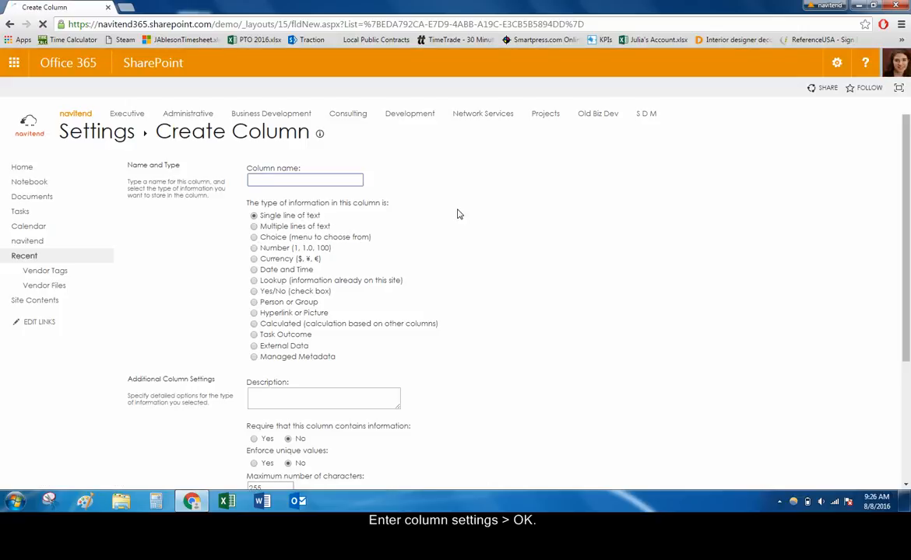
Step: Name the column 'Tags', make it a Lookup type and reach Additional Column Settings
type("Tags")
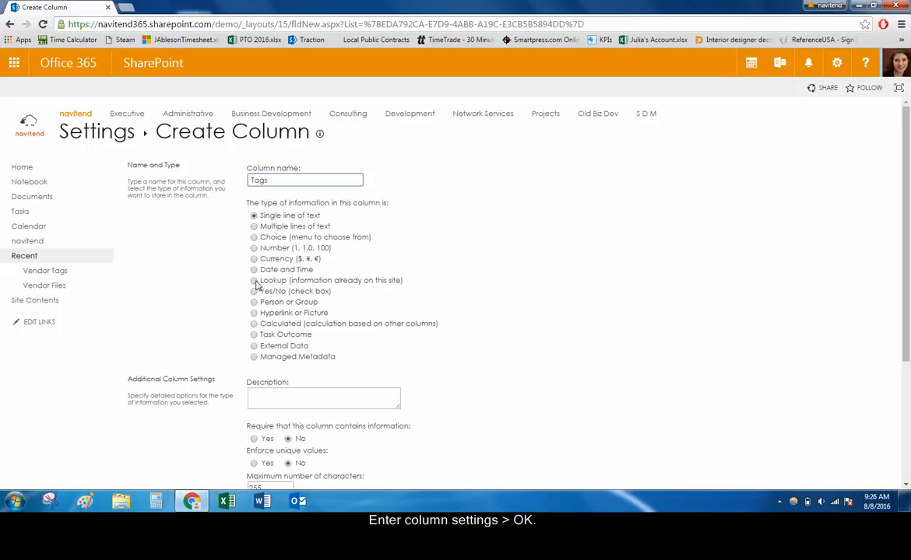
left_click(254, 280)
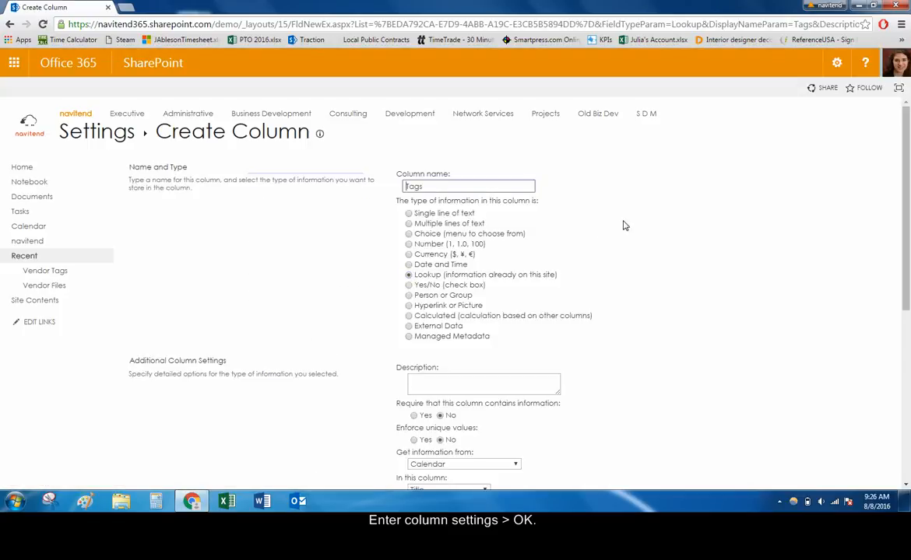
scroll("down", 3)
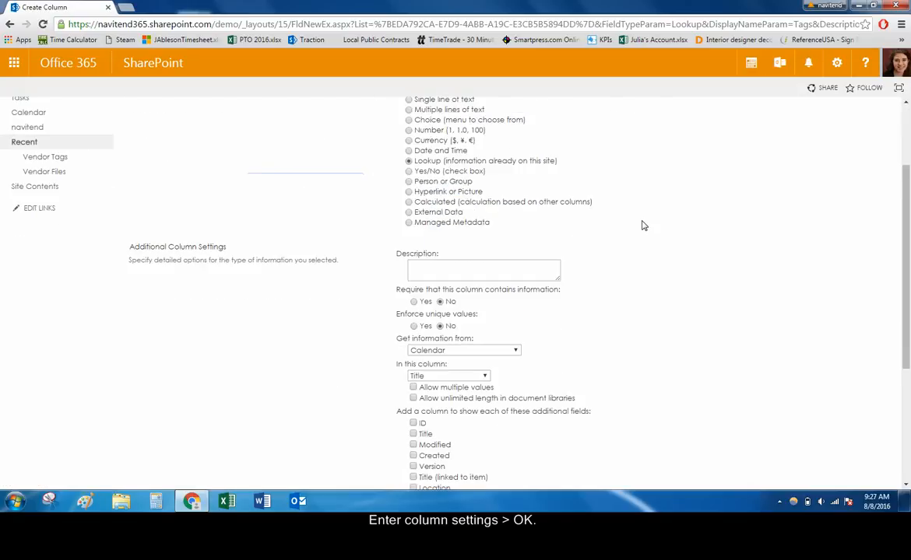
scroll("down", 3)
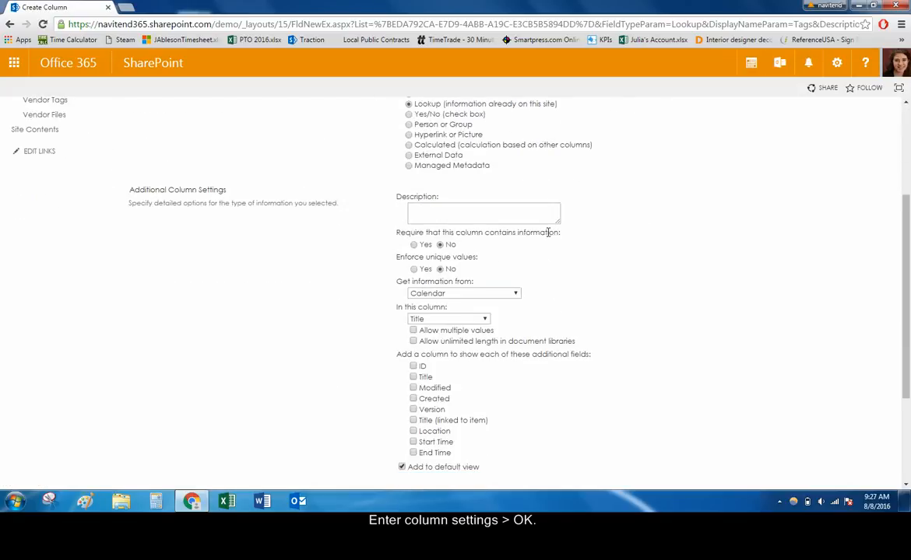
mouse_move(467, 248)
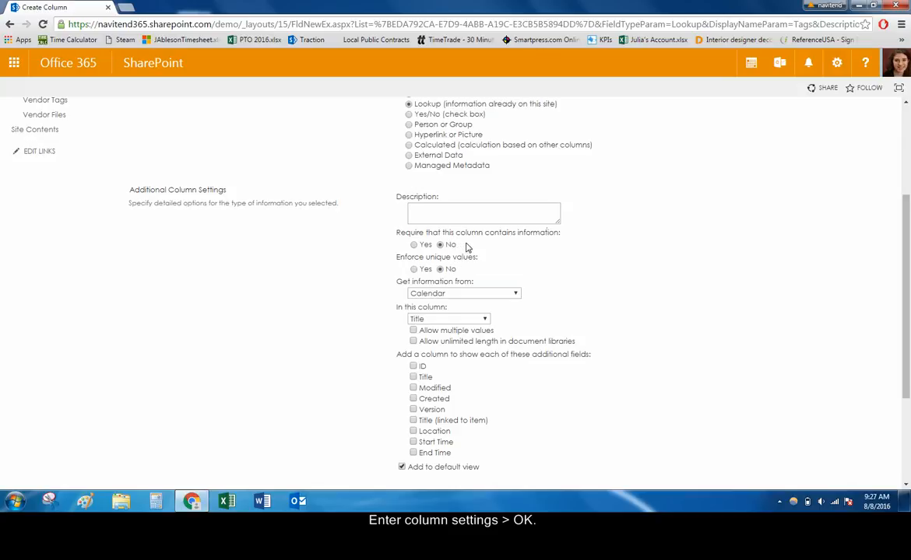
mouse_move(456, 274)
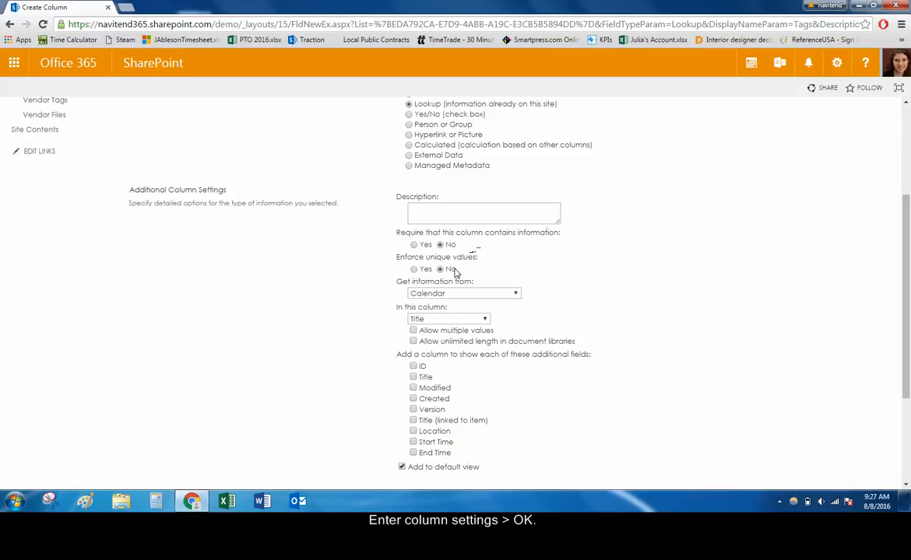
scroll("down", 3)
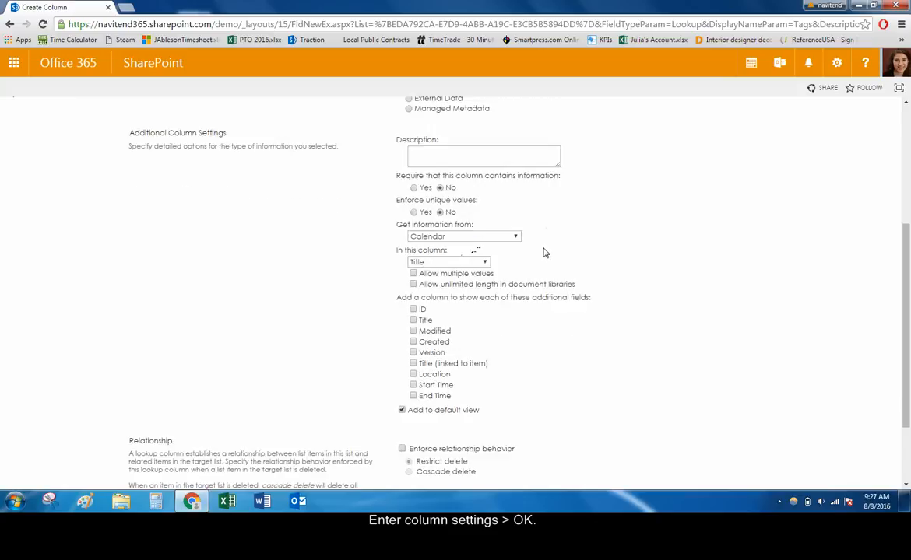
mouse_move(479, 243)
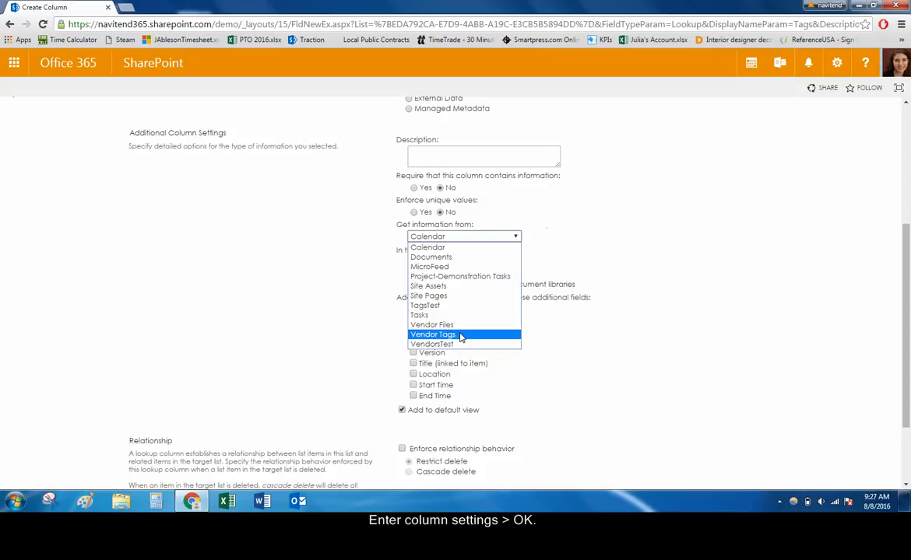
Step: Source the lookup from Vendor Tags' Title (linked to item), allowing multiple values
left_click(433, 333)
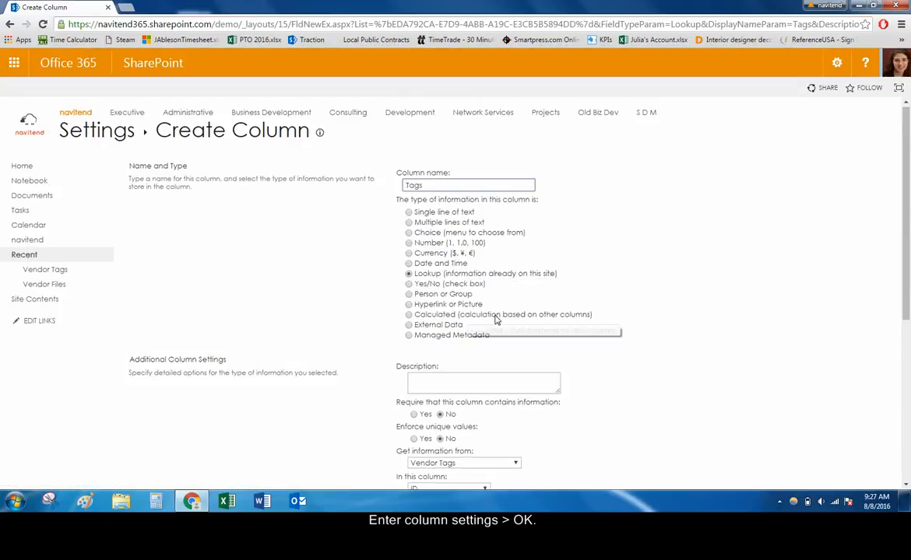
scroll("down", 3)
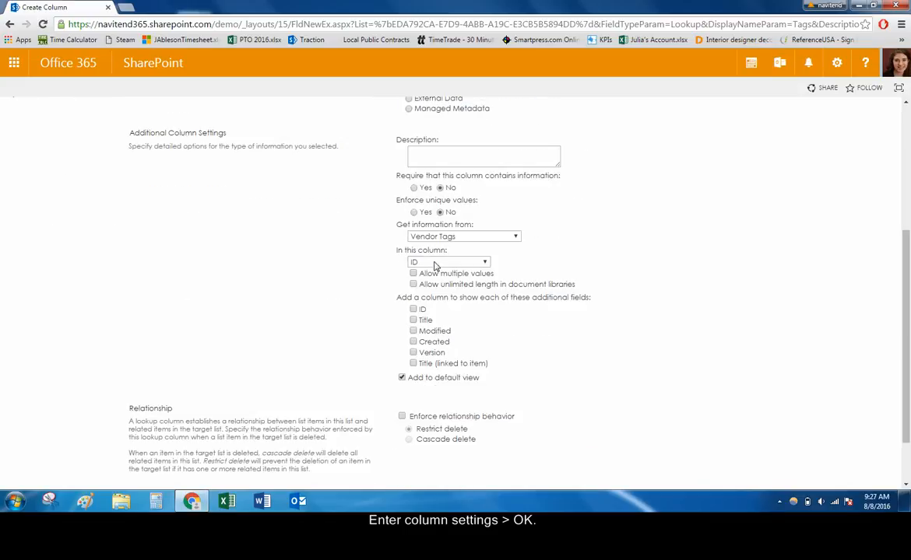
left_click(449, 261)
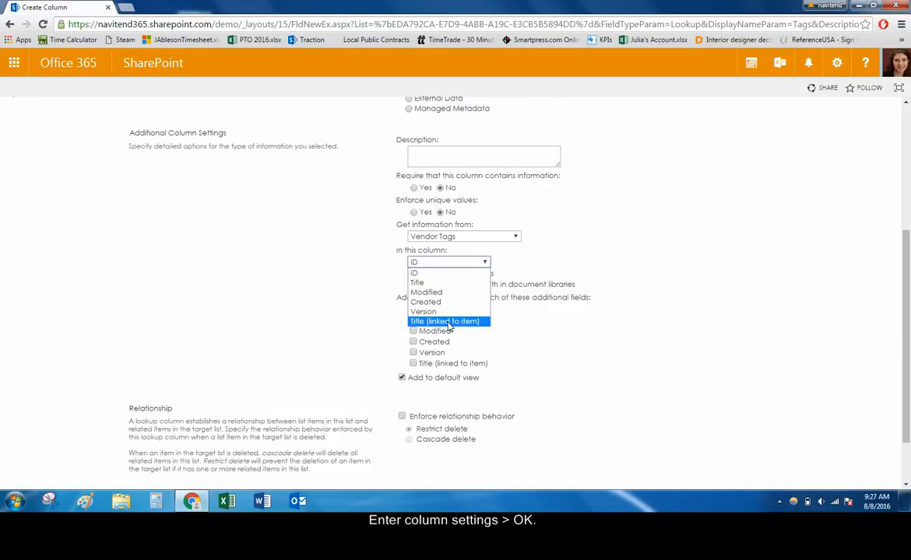
left_click(445, 321)
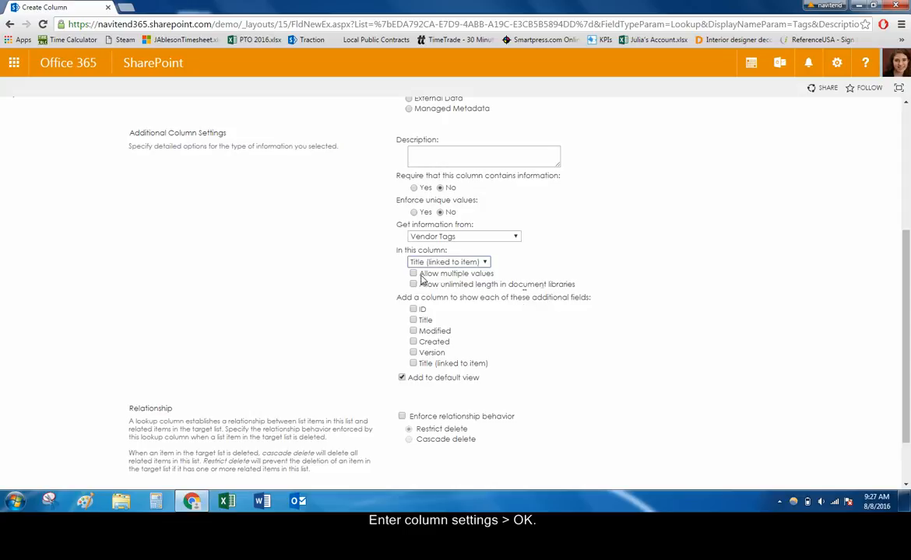
left_click(414, 274)
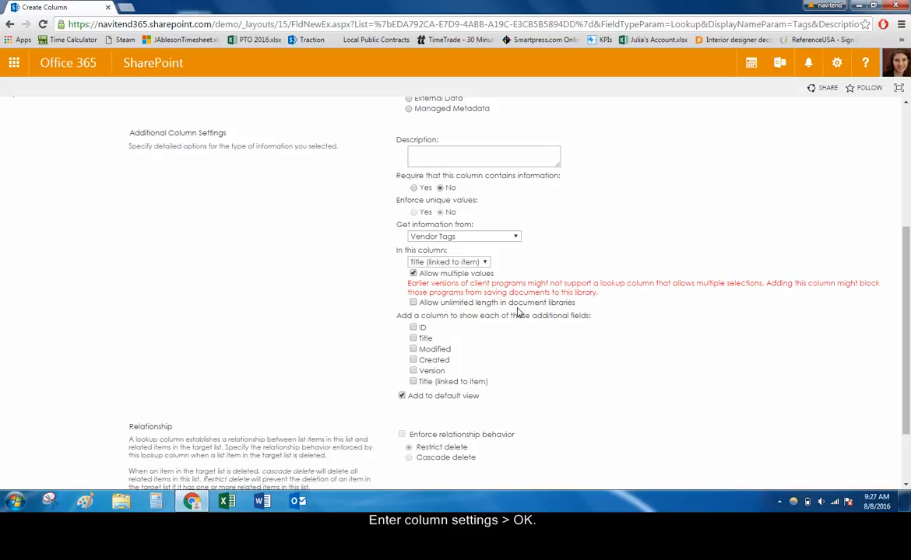
Step: Save the Tags column with OK, returning to the library settings
scroll("down", 3)
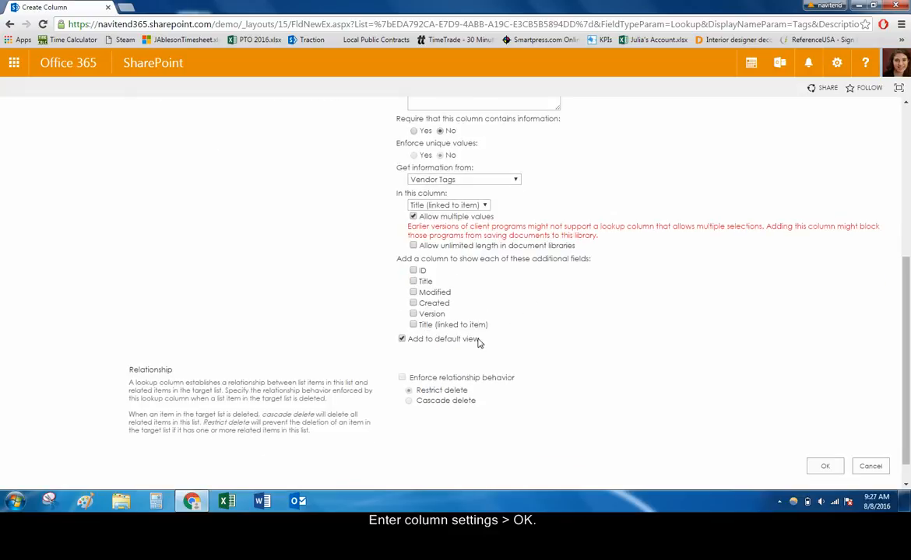
mouse_move(552, 339)
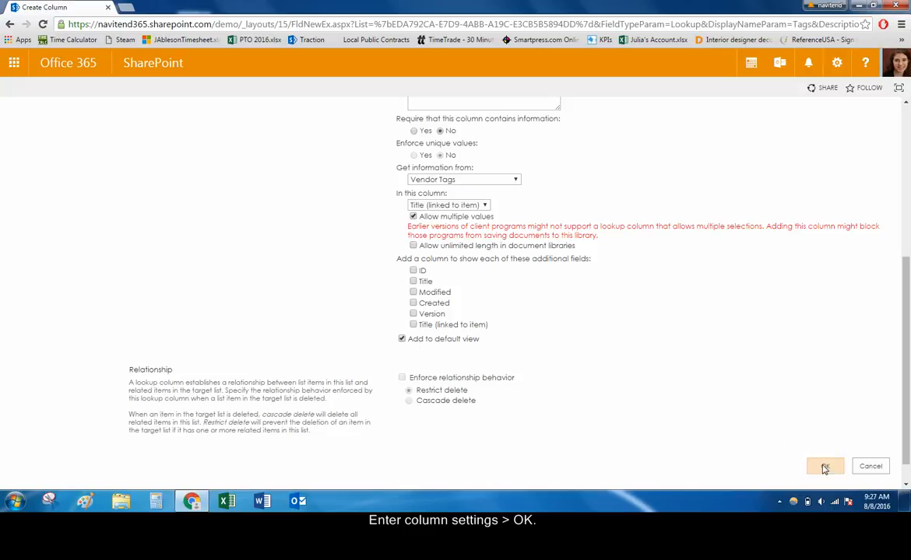
left_click(825, 466)
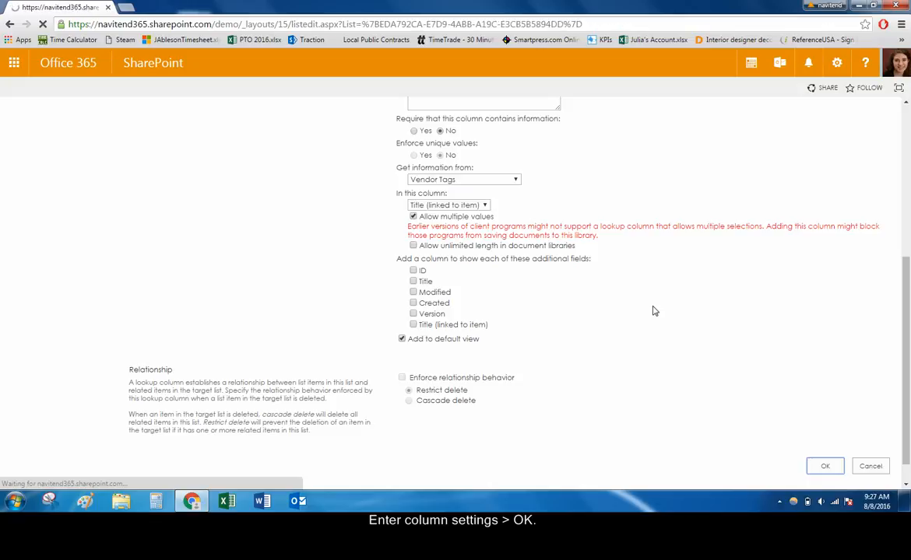
left_click(825, 465)
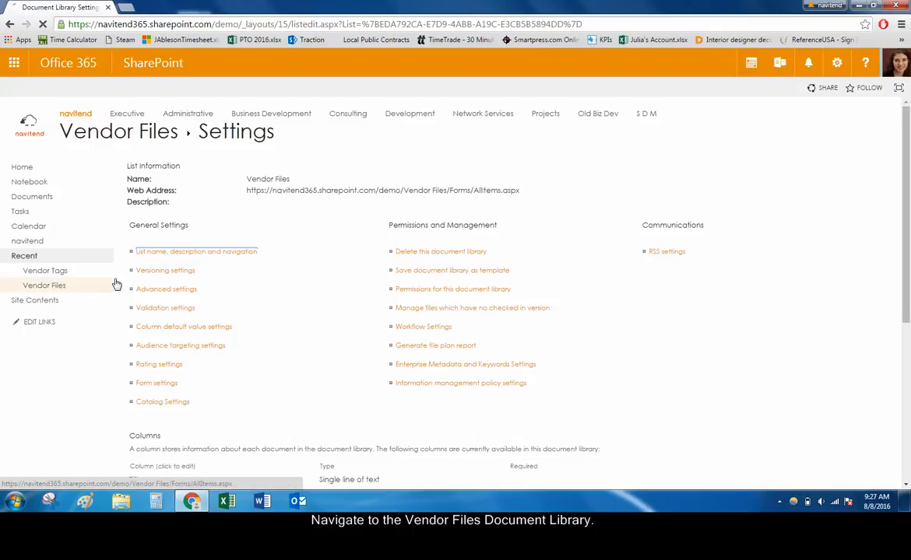
Step: In the Vendor Files library, choose to upload individual files
left_click(44, 285)
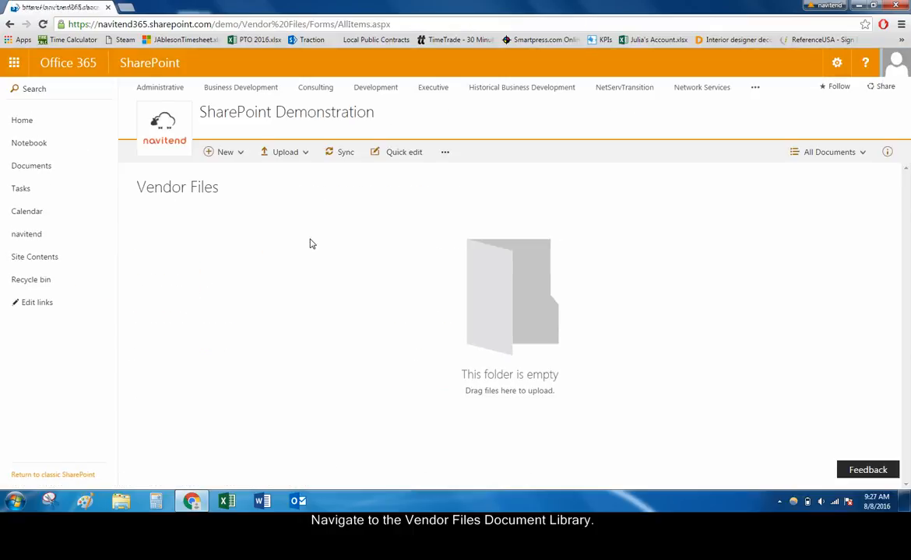
left_click(285, 153)
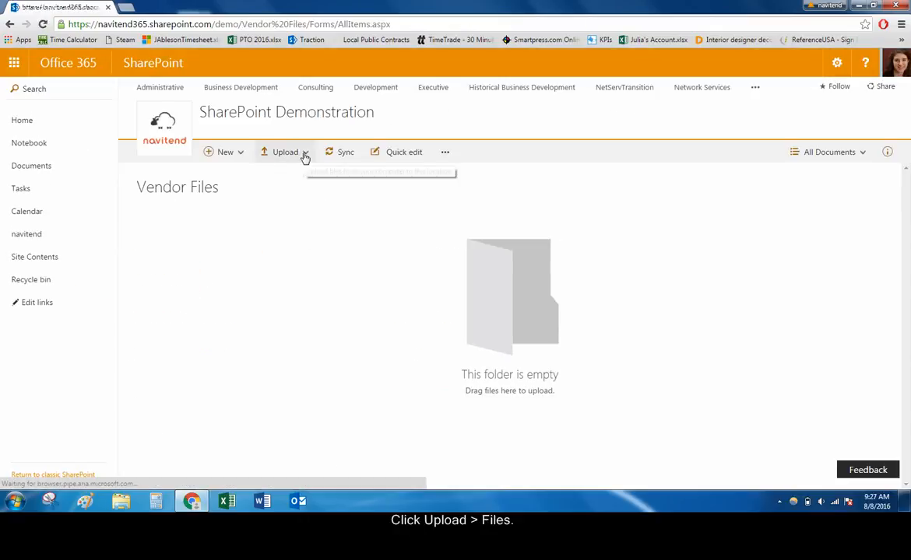
left_click(285, 152)
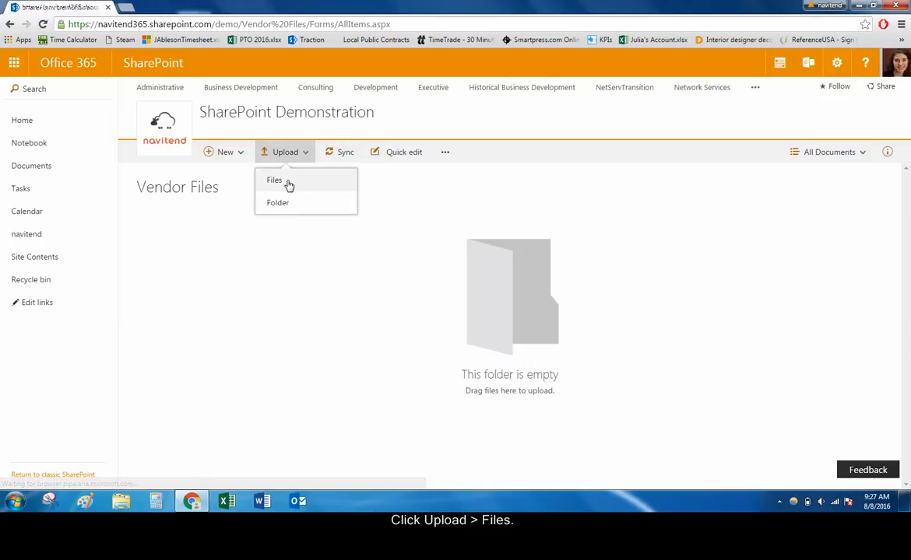
left_click(274, 181)
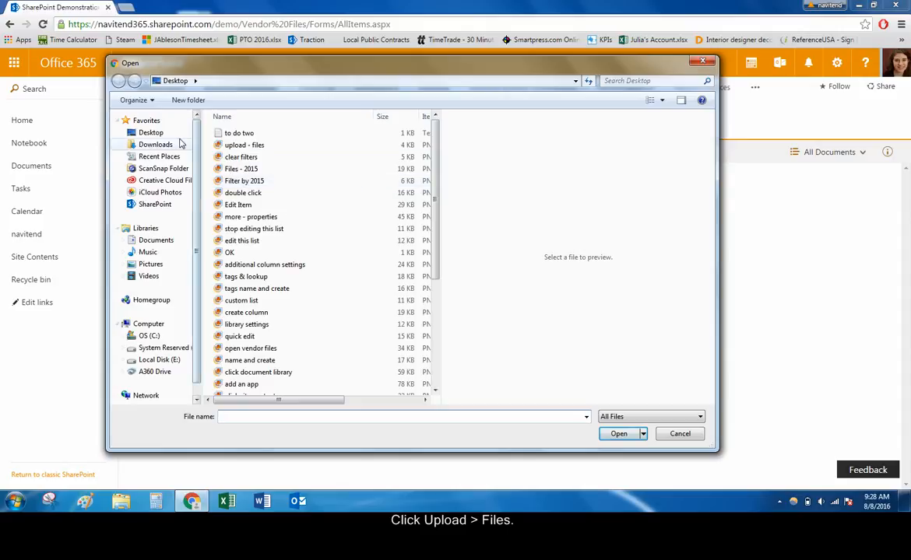
Step: Select all ten vendor PDFs in the desktop Upload folder and upload them
left_click(151, 132)
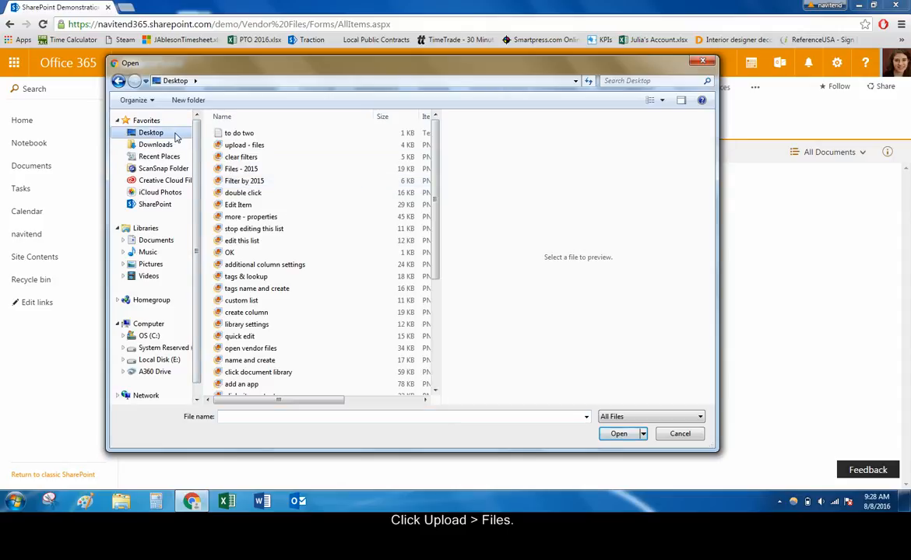
scroll("down", 3)
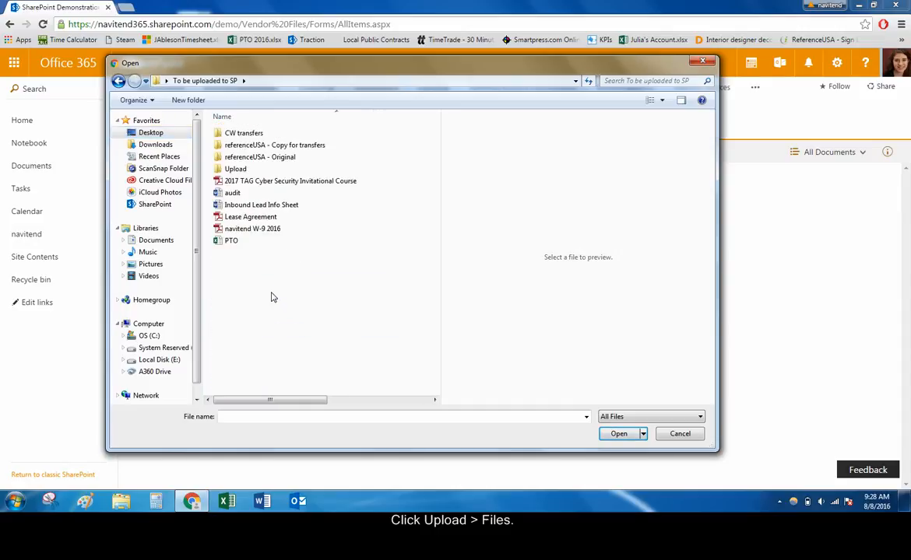
double_click(235, 168)
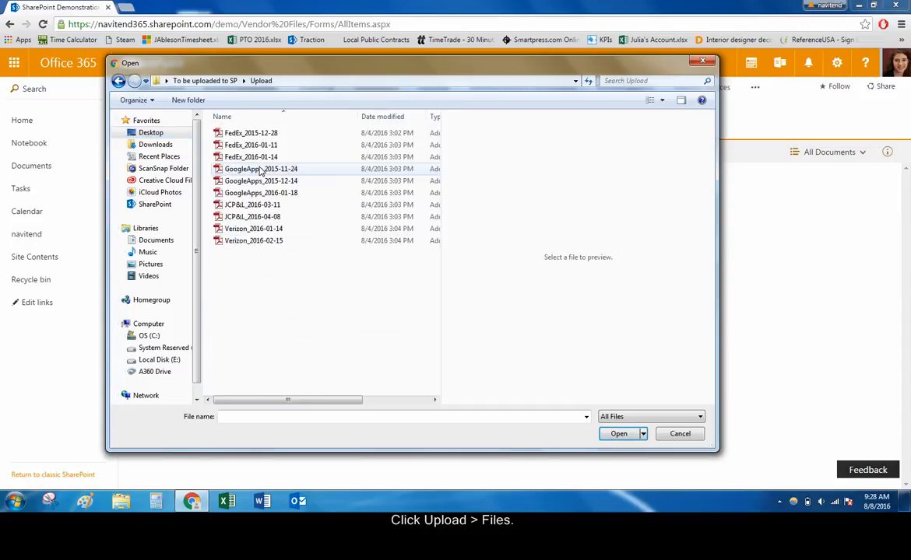
key("ctrl+a")
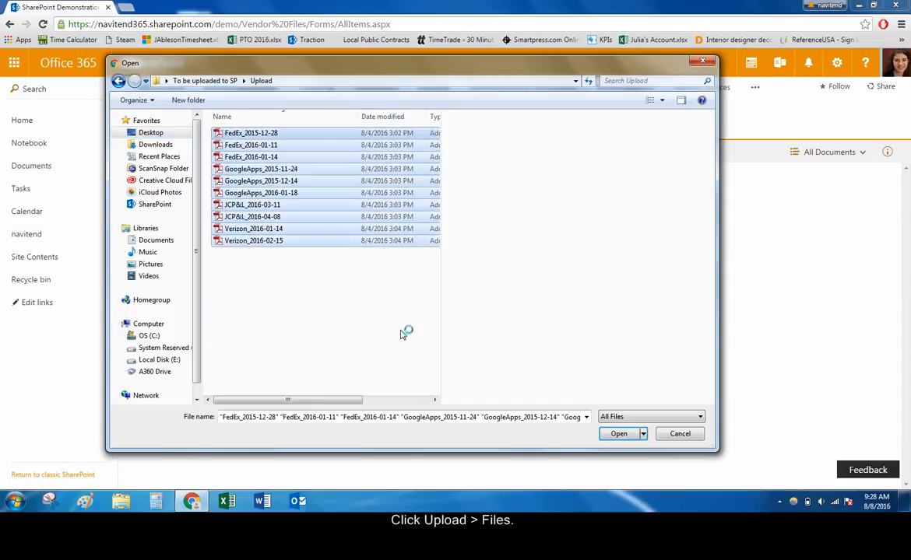
left_click(618, 433)
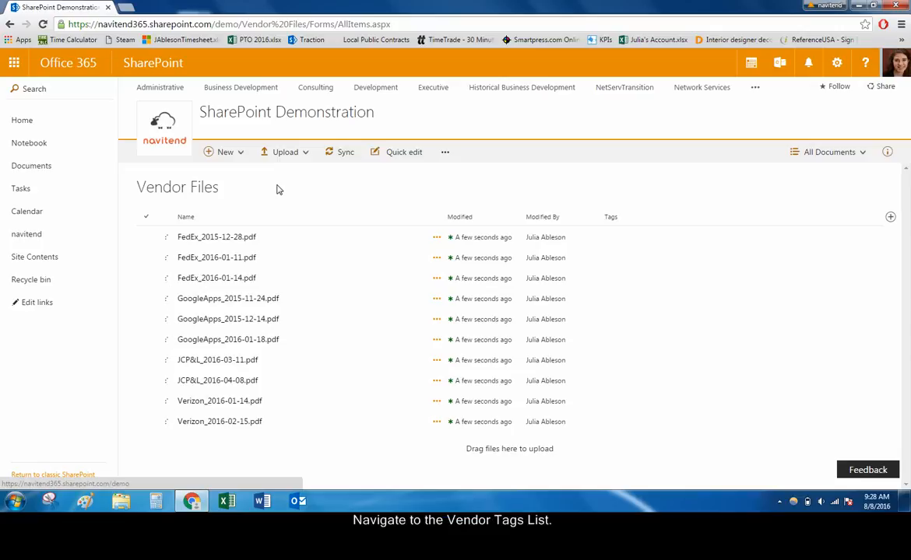
Step: From Site Contents, go into the Vendor Tags list and start quick-editing it
right_click(34, 256)
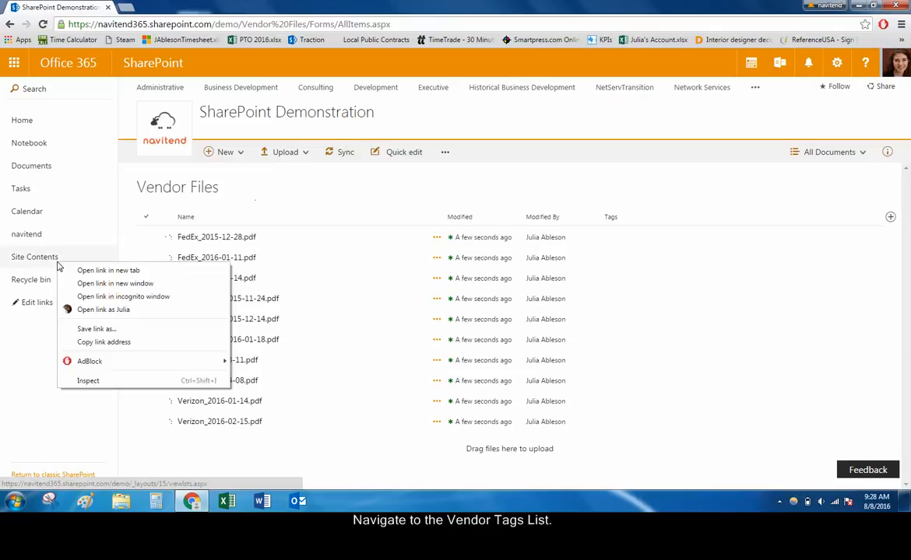
left_click(109, 271)
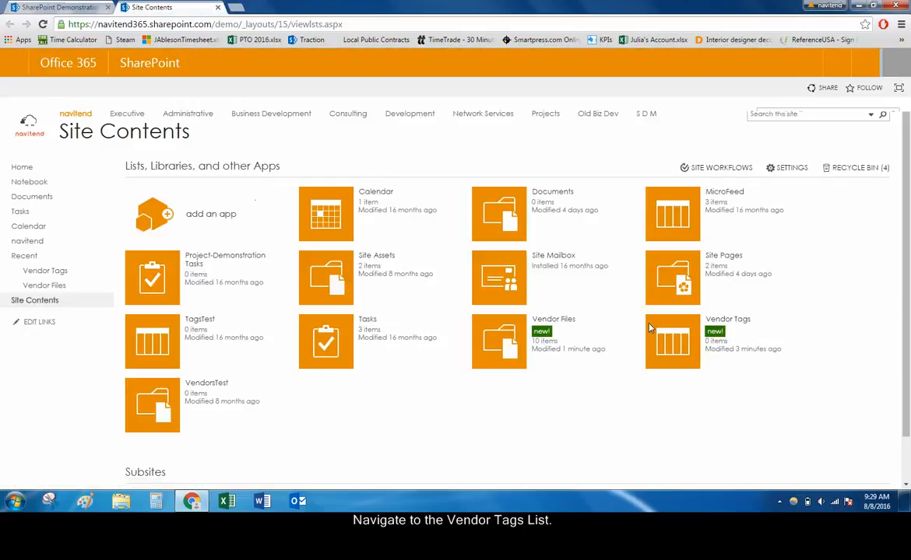
left_click(673, 341)
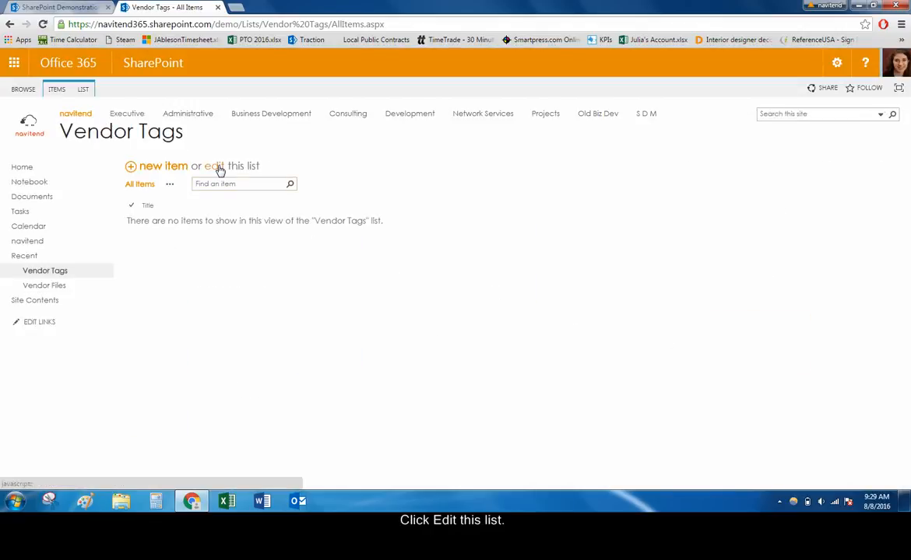
left_click(215, 165)
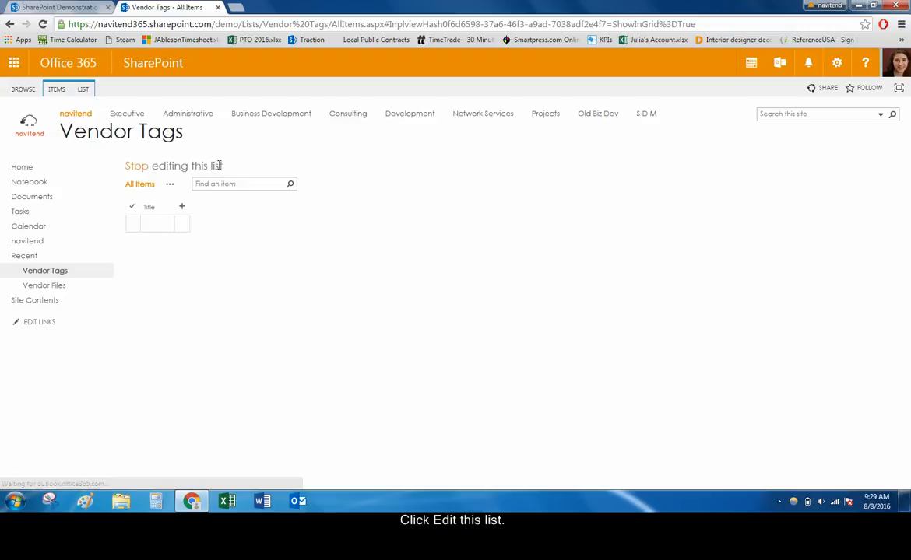
mouse_move(300, 239)
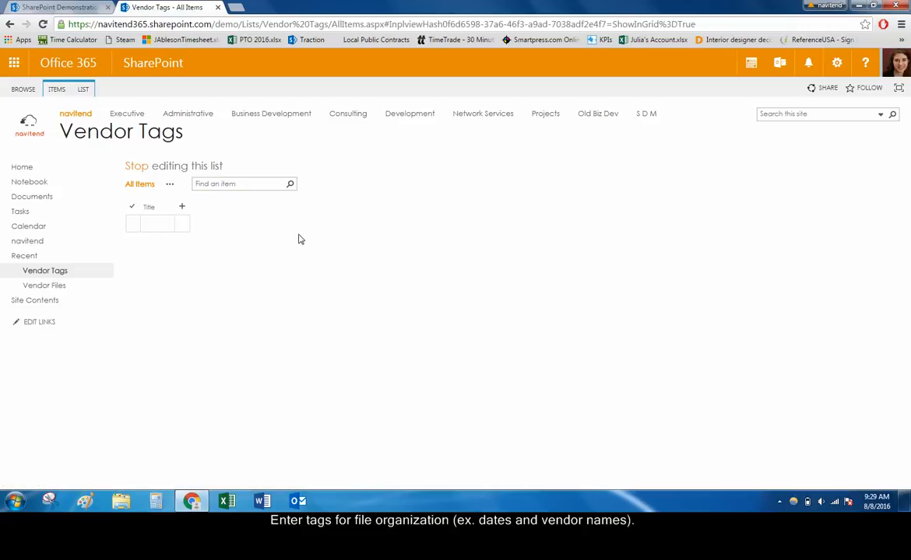
Step: Enter the tags 2015, 2016, JCP&L, Google, FedEx, Verizon as titles and stop editing
type("1")
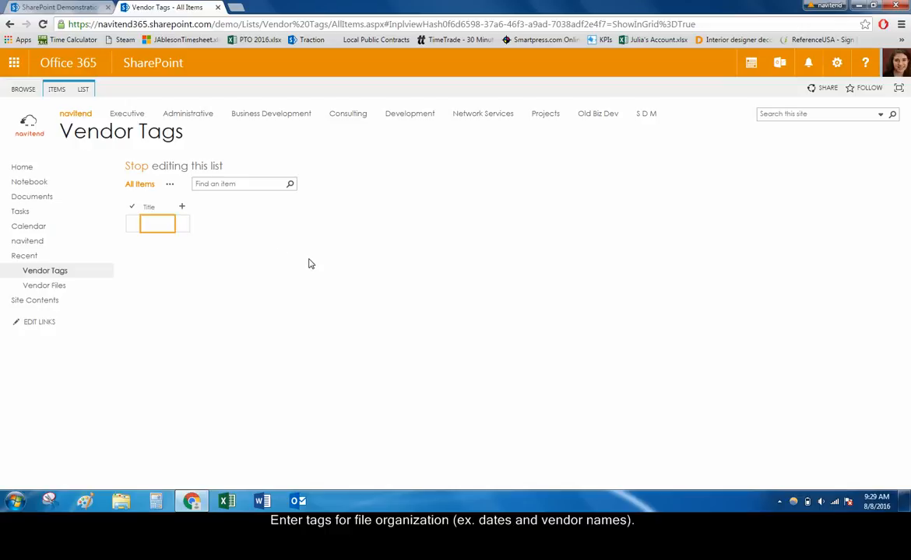
type("201")
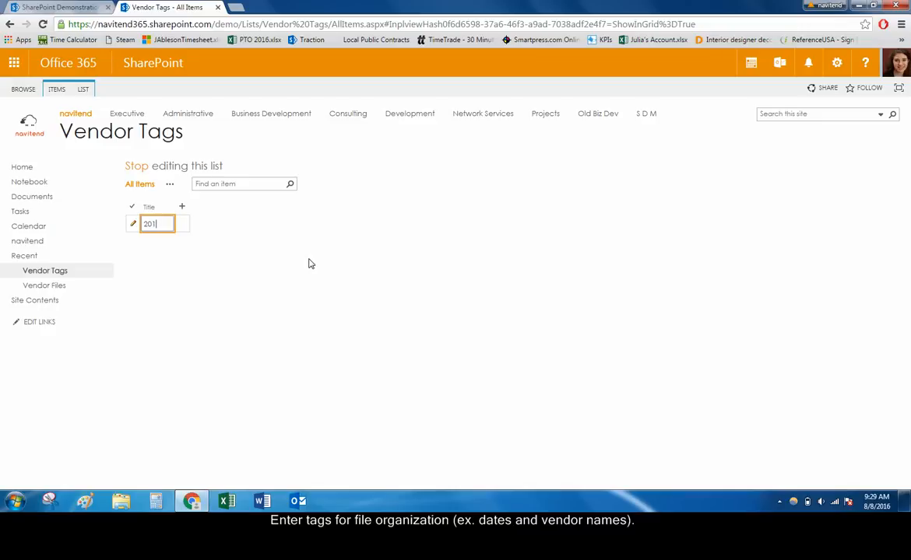
key("Return")
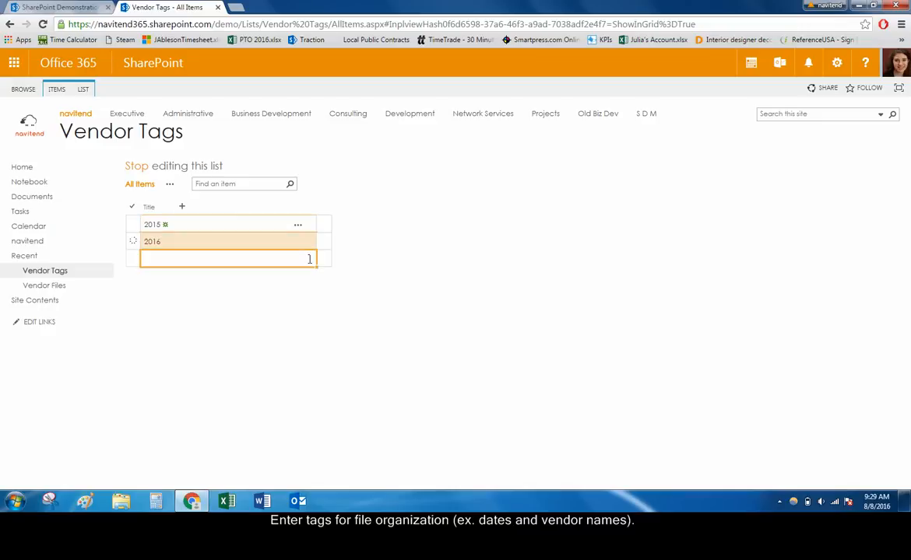
type("JCP&L")
type("FedEx")
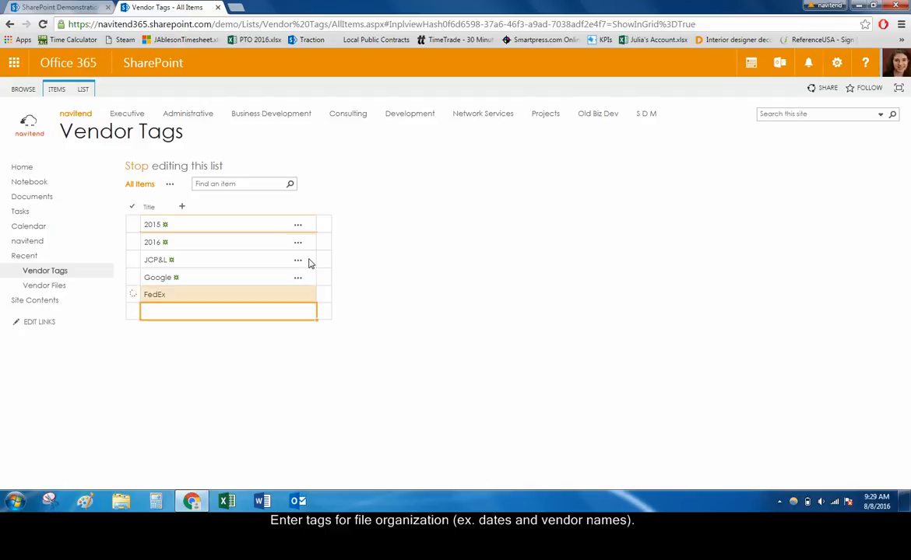
type("Verizon")
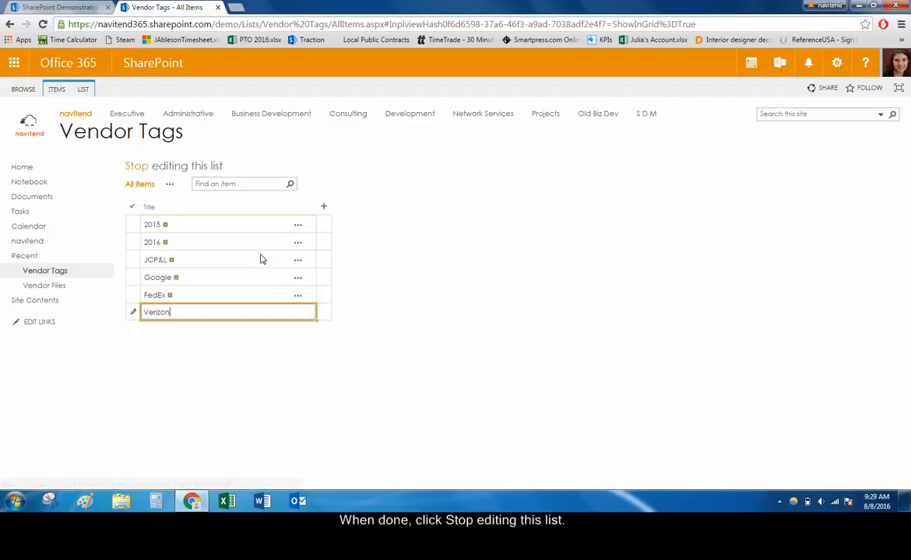
left_click(137, 165)
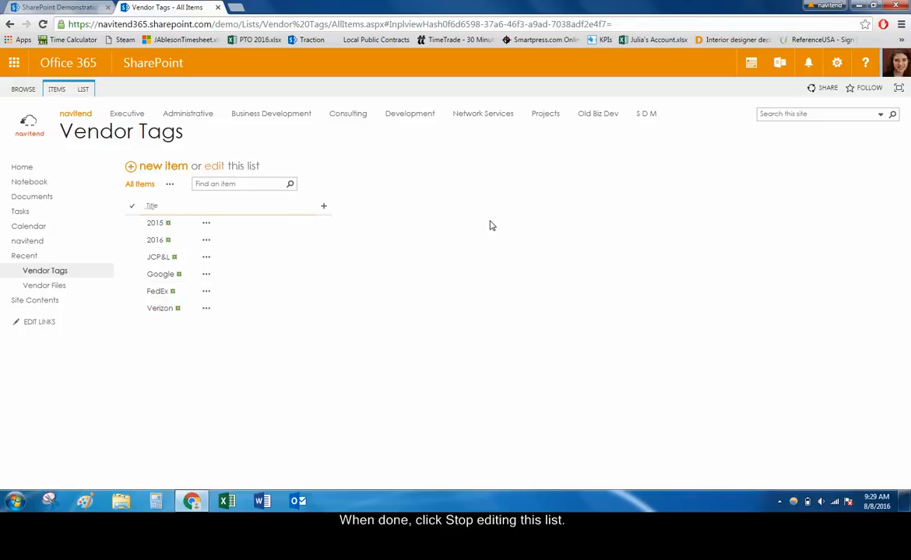
mouse_move(482, 221)
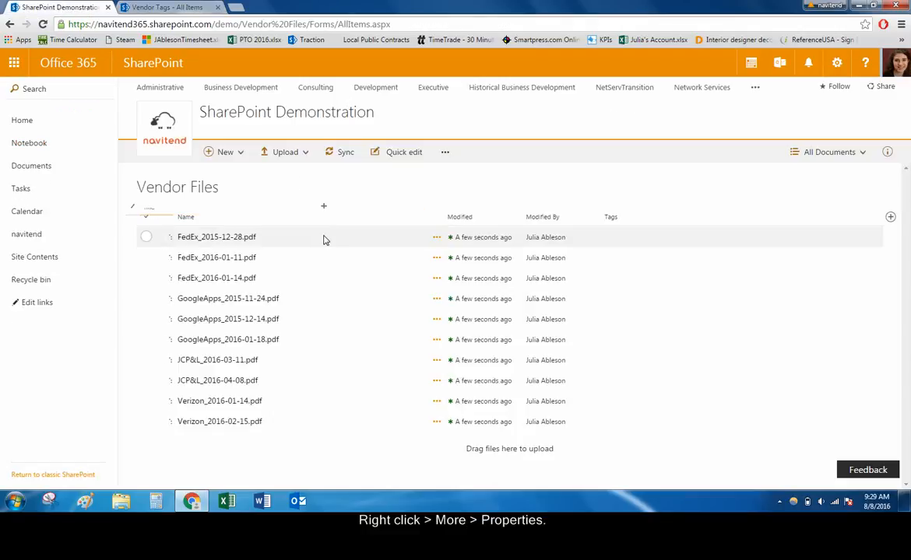
Step: Bring up the editable properties of FedEx_2015-12-28.pdf in Vendor Files
right_click(217, 237)
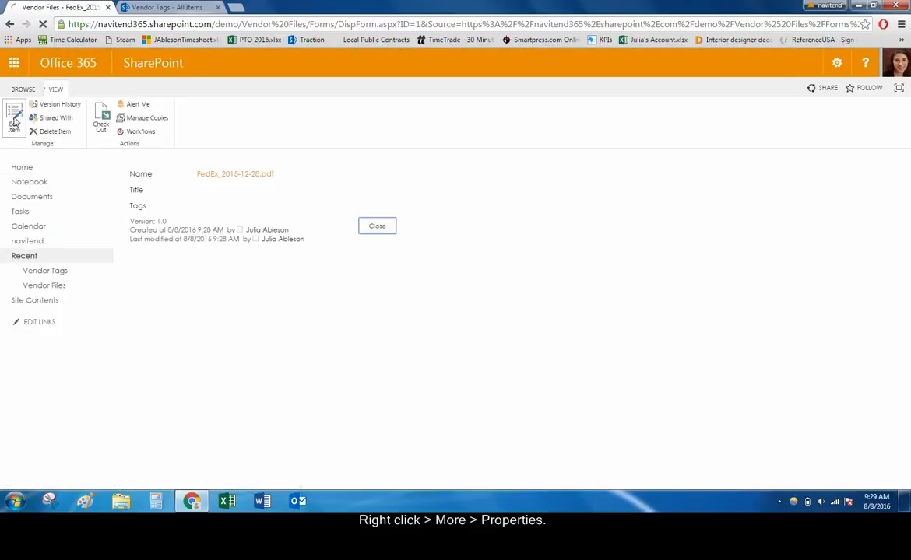
left_click(12, 118)
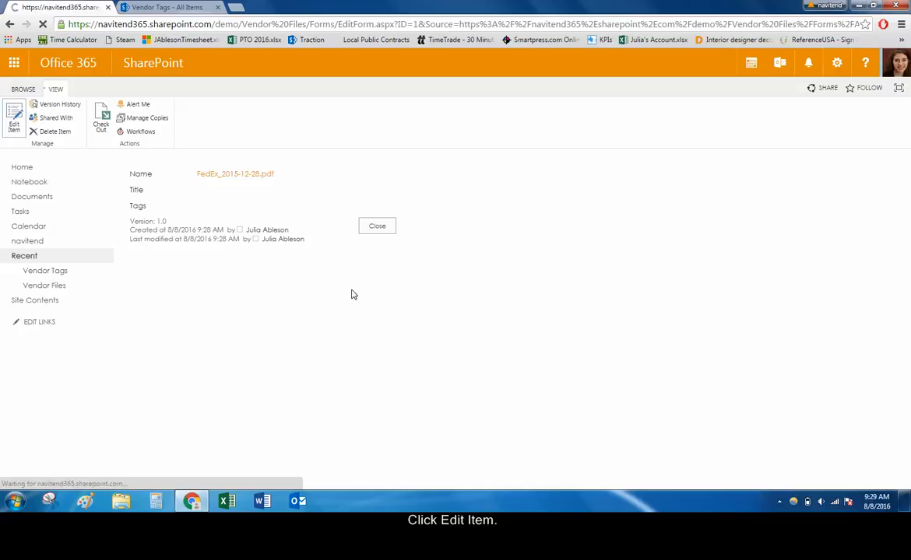
left_click(13, 119)
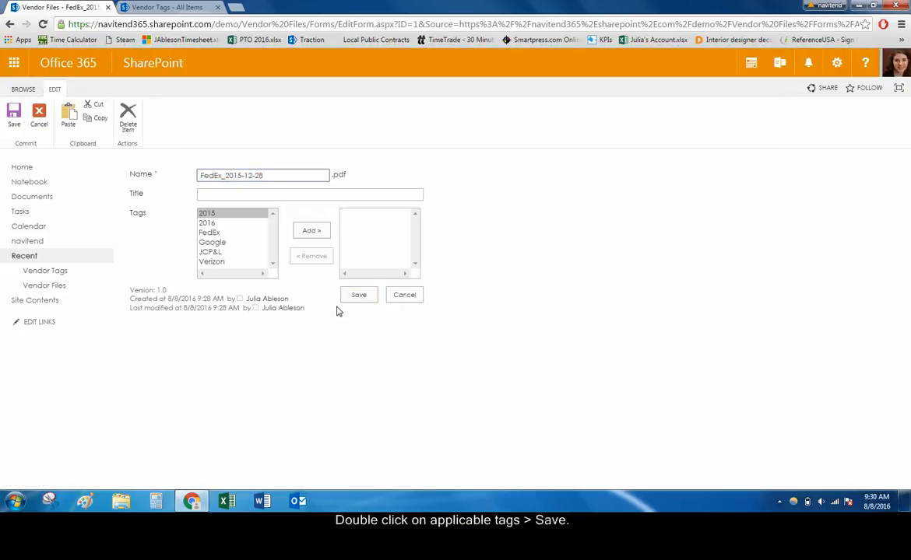
mouse_move(273, 256)
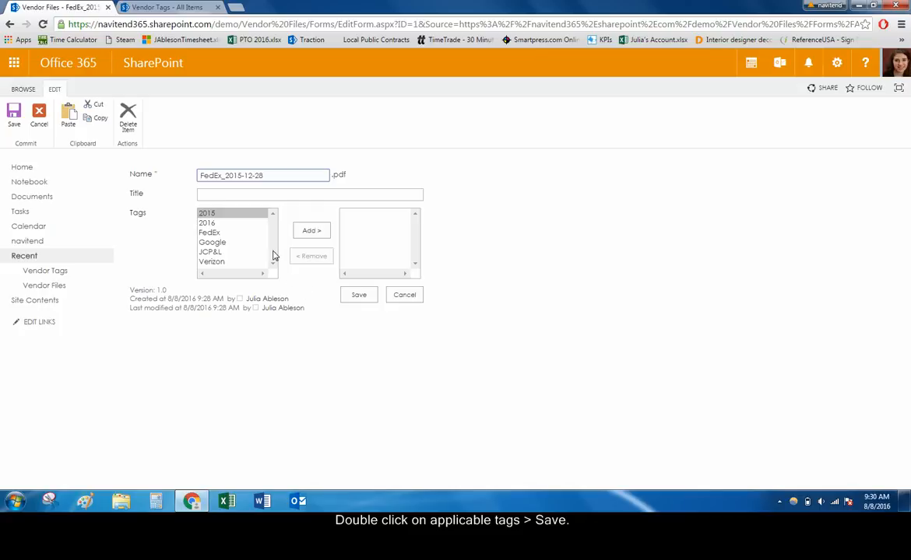
Step: Add the 2015 and FedEx tags to the file and save
double_click(207, 212)
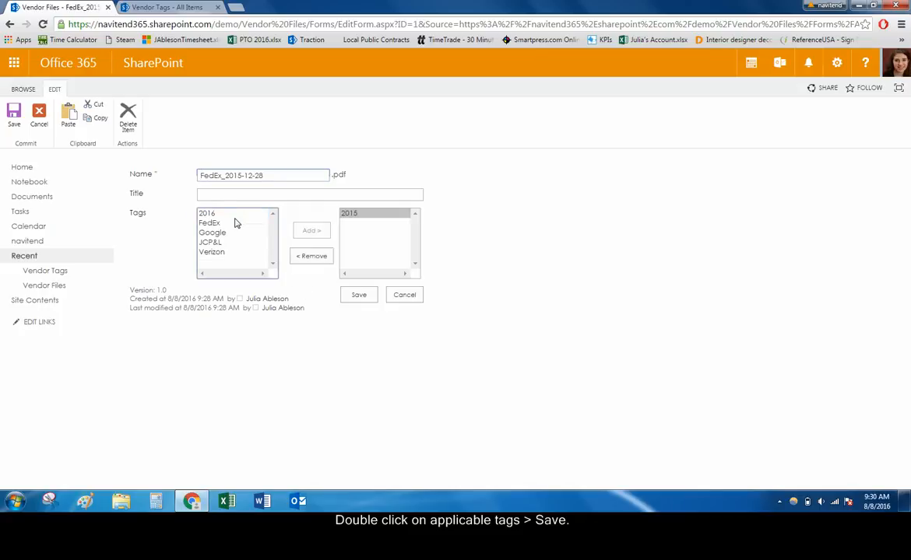
double_click(209, 223)
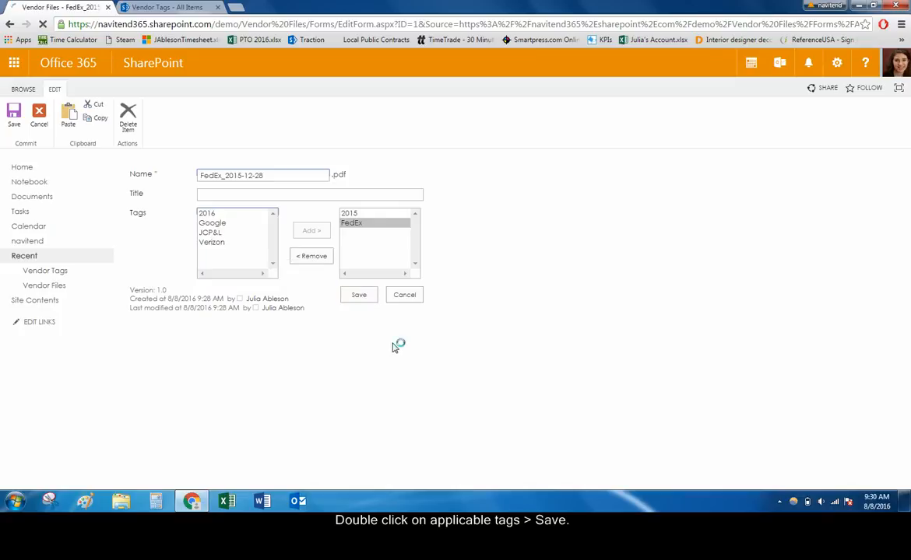
left_click(358, 294)
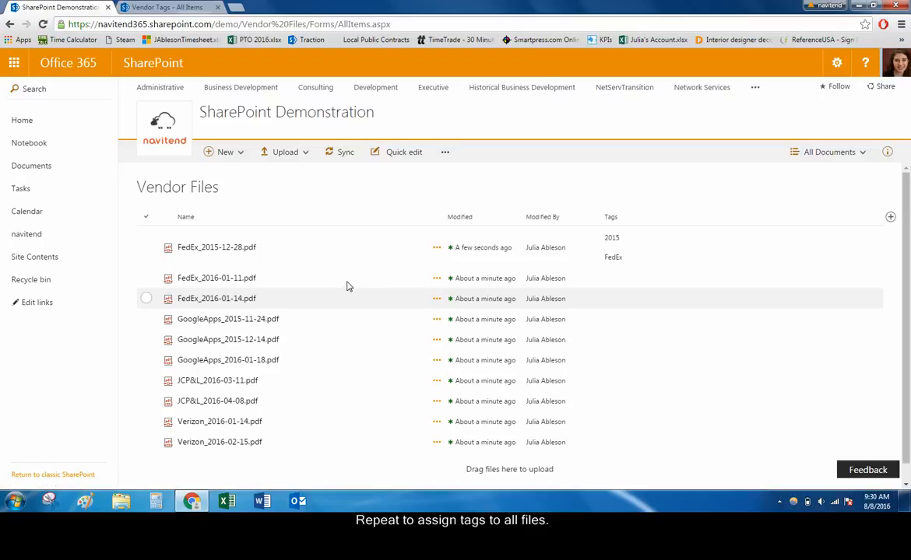
Step: Select the next Vendor Files document to tag with its year and vendor
left_click(145, 277)
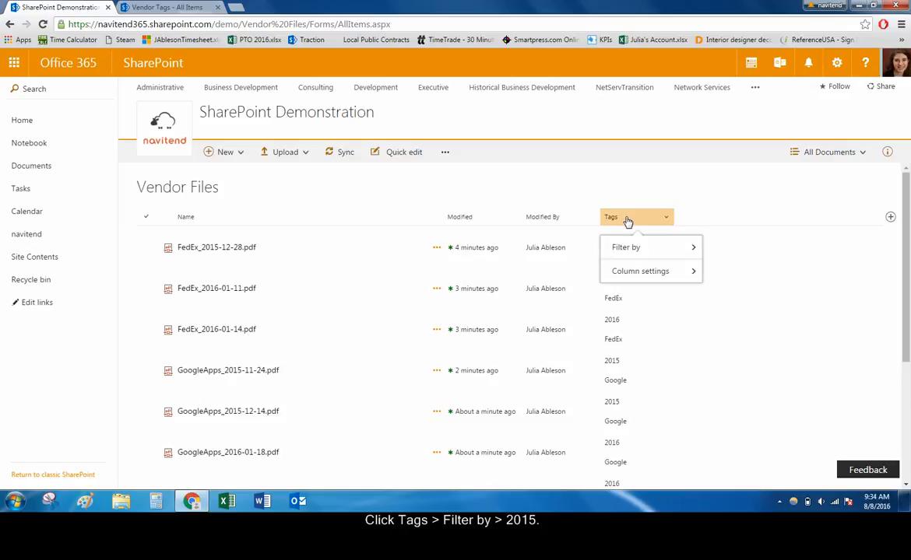
left_click(626, 246)
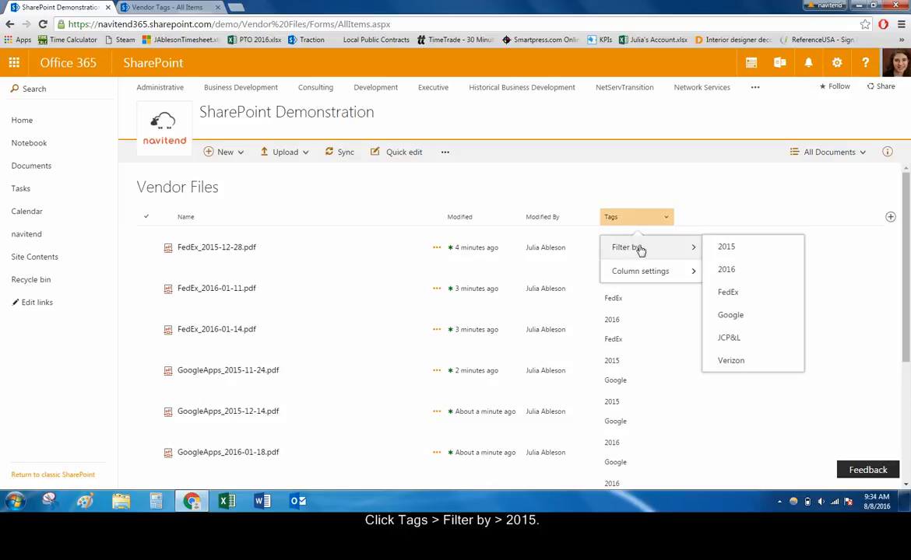
left_click(725, 246)
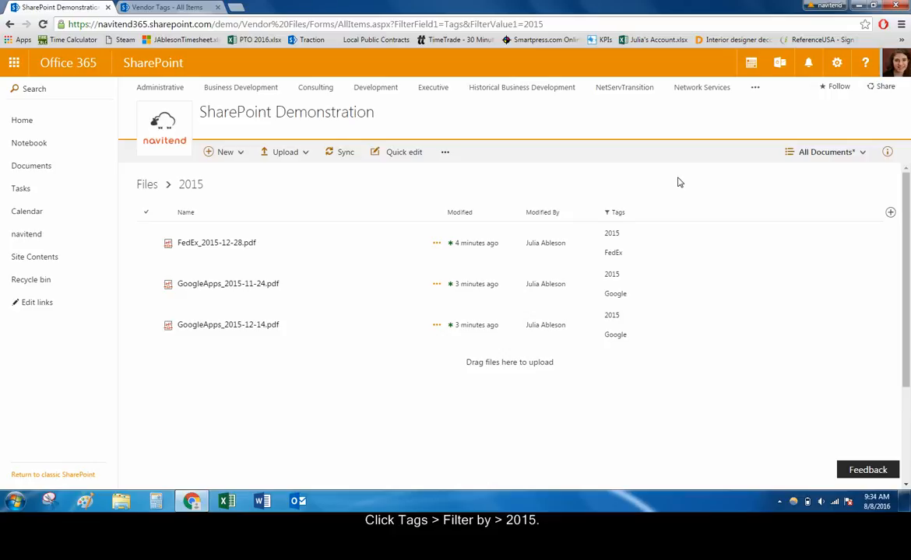
left_click(637, 211)
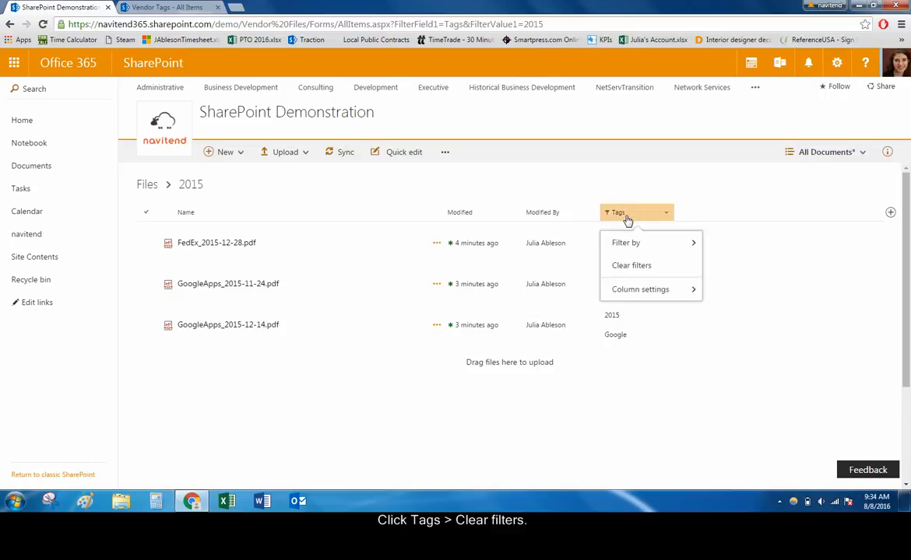
left_click(632, 265)
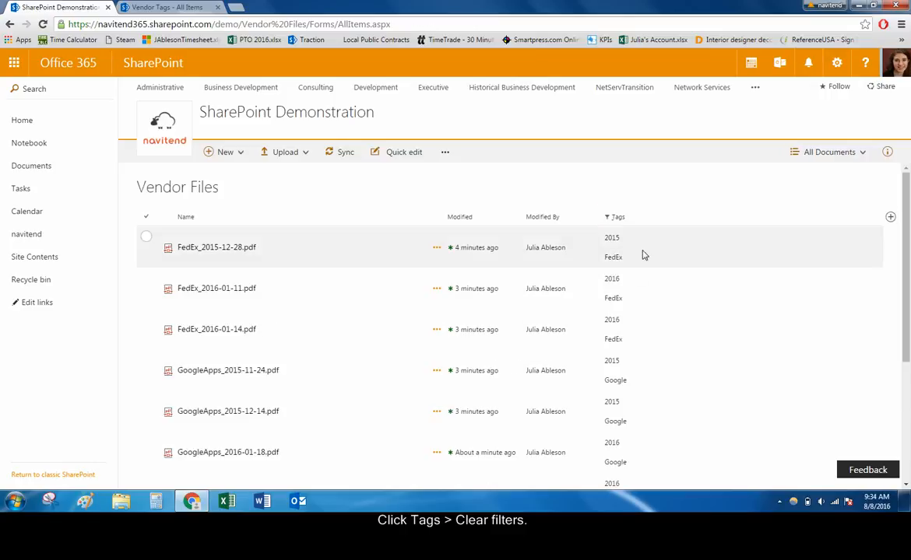